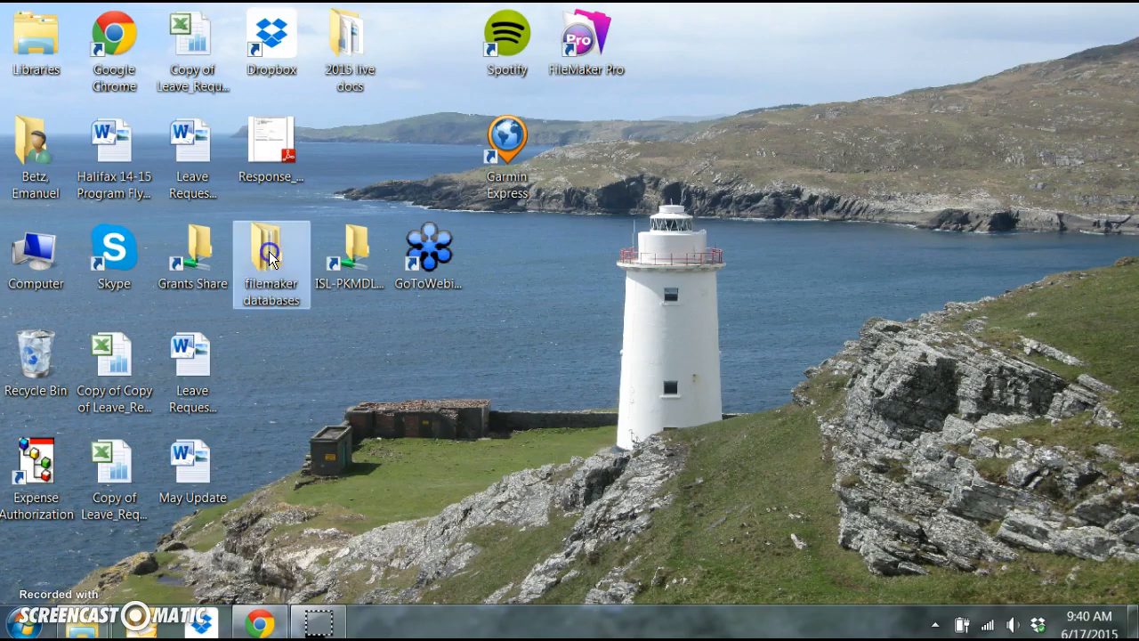
# - Navigate from the desktop filemaker databases folder into its upgrade folder
pyautogui.doubleClick(270, 252)
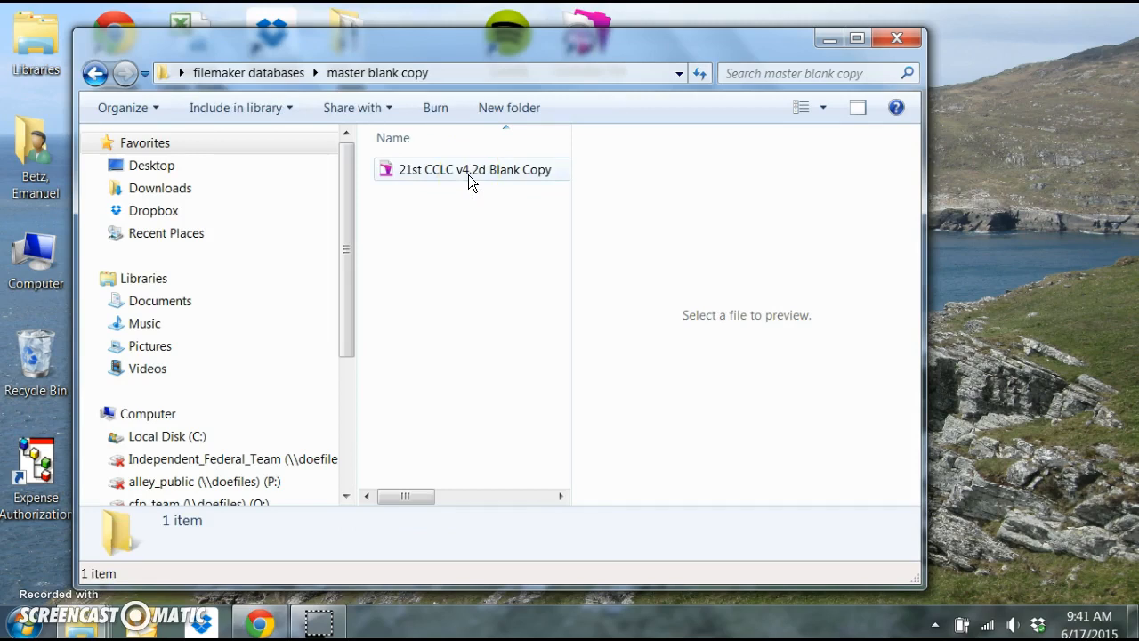
pyautogui.click(96, 73)
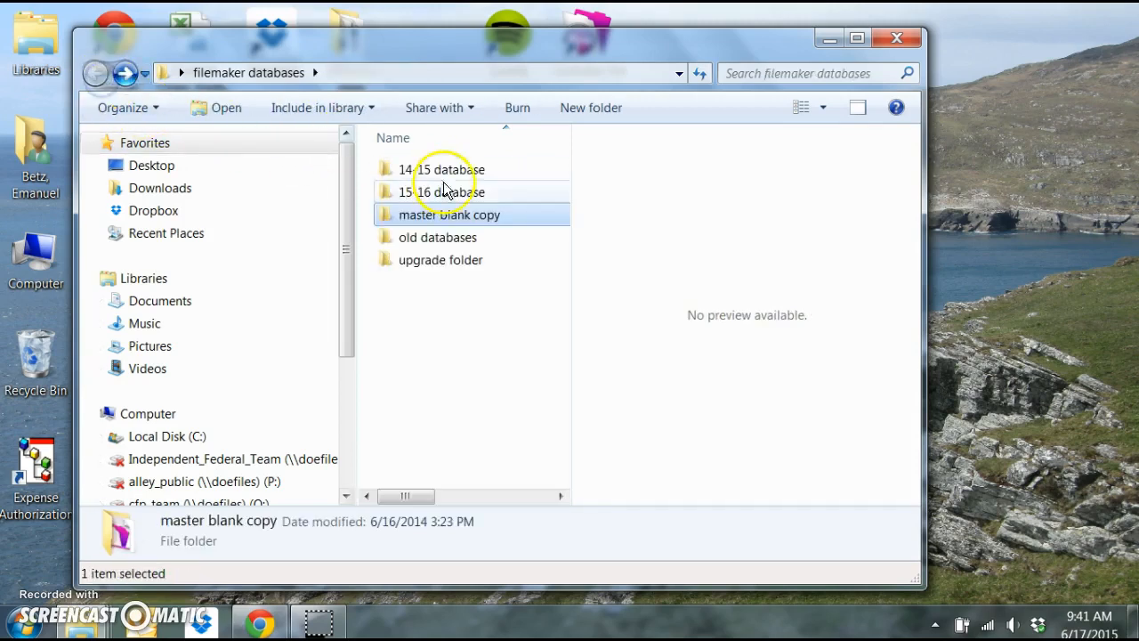
pyautogui.moveTo(477, 267)
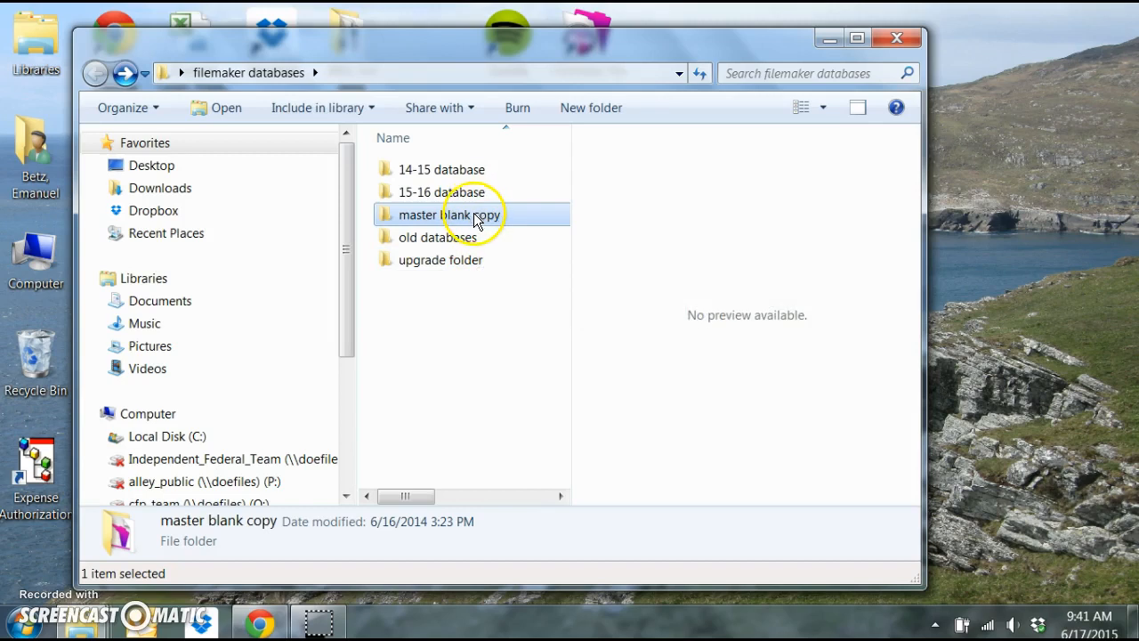
pyautogui.doubleClick(441, 260)
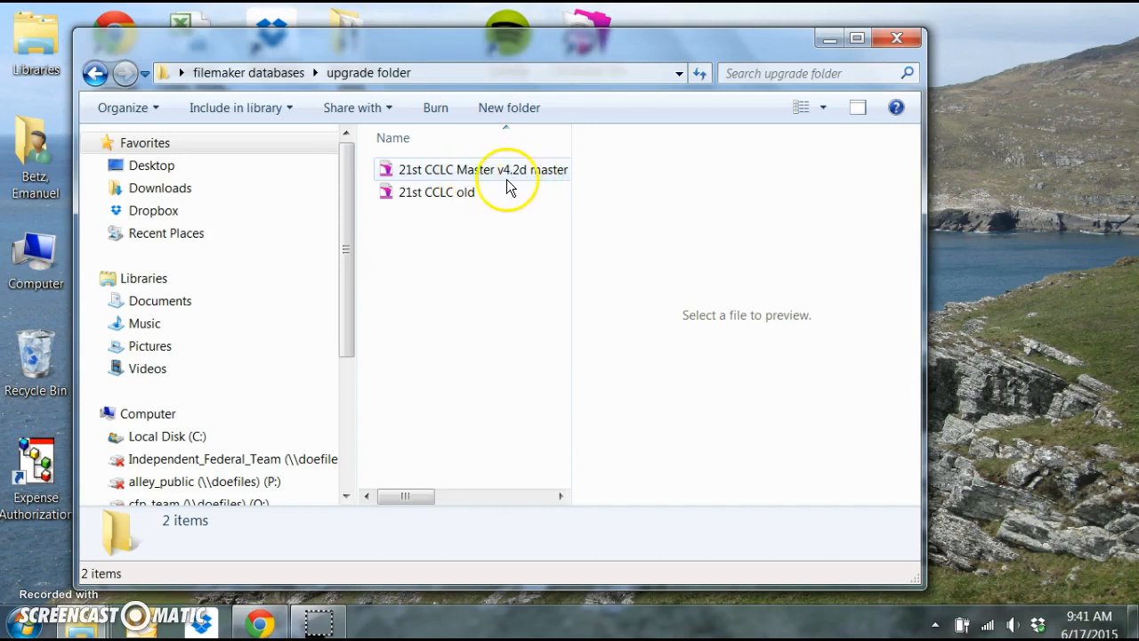
pyautogui.moveTo(494, 178)
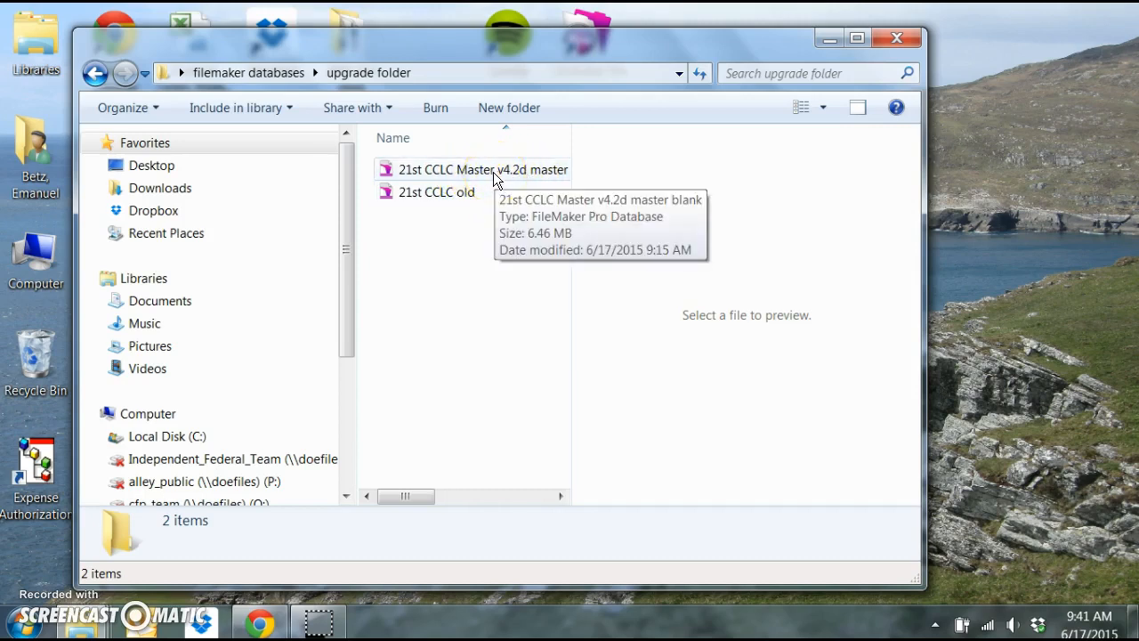
pyautogui.moveTo(472, 192)
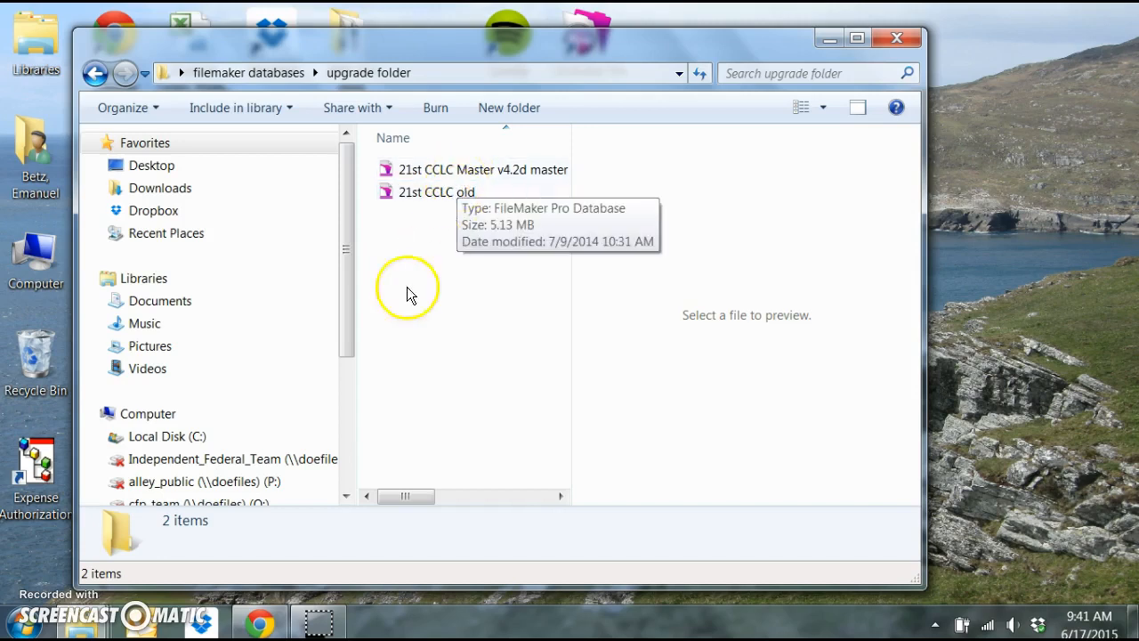
pyautogui.moveTo(634, 194)
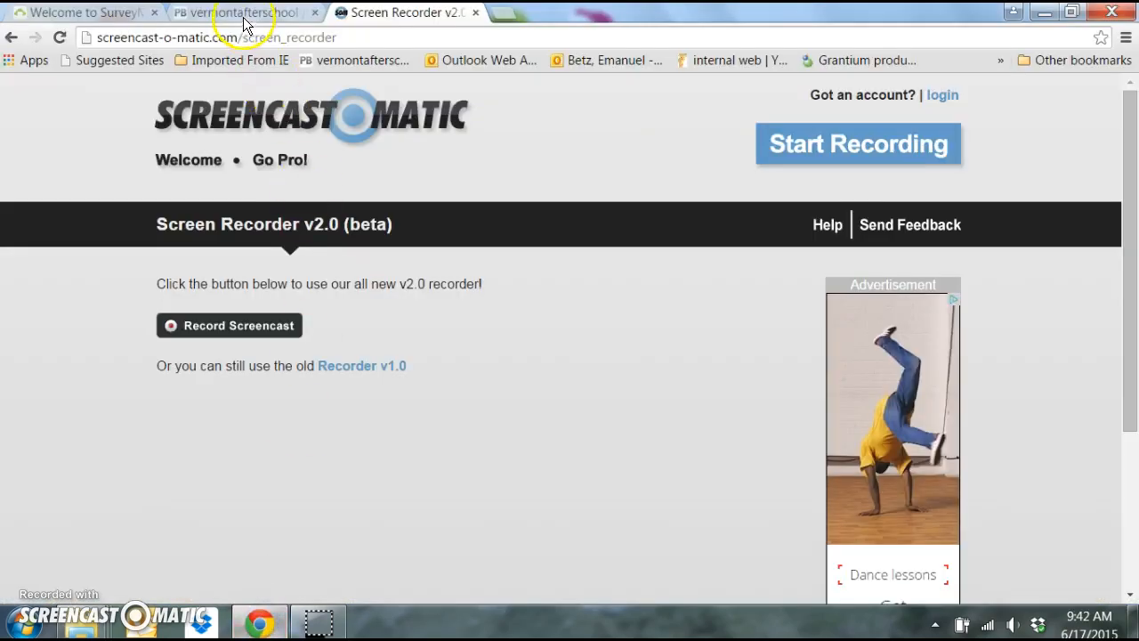
# - Switch to the vermontafterschool wiki and go to its Filemaker 21c Database page
pyautogui.click(235, 11)
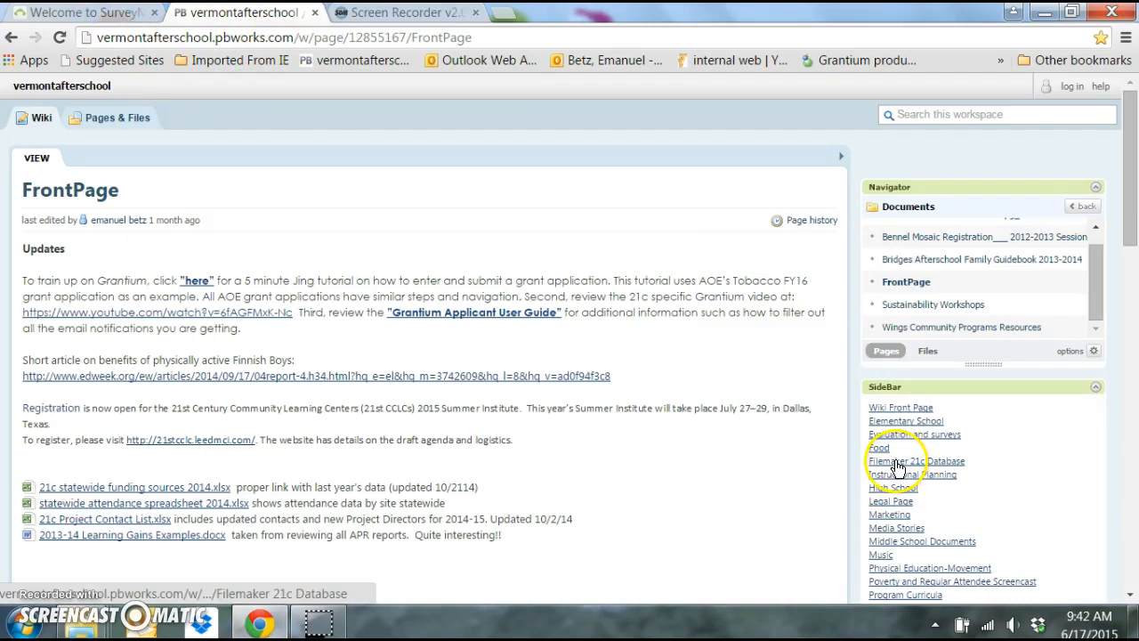
pyautogui.click(915, 461)
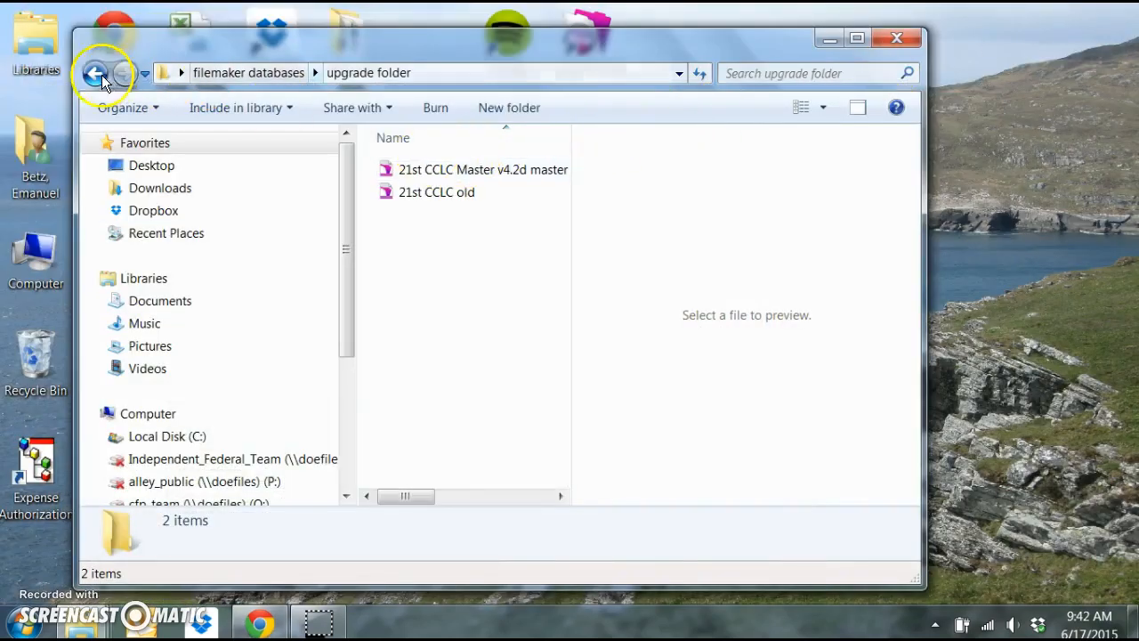
# - Check the master blank copy folder, then launch the 21st CCLC Master v4.2d master blank file from upgrade folder
pyautogui.click(96, 73)
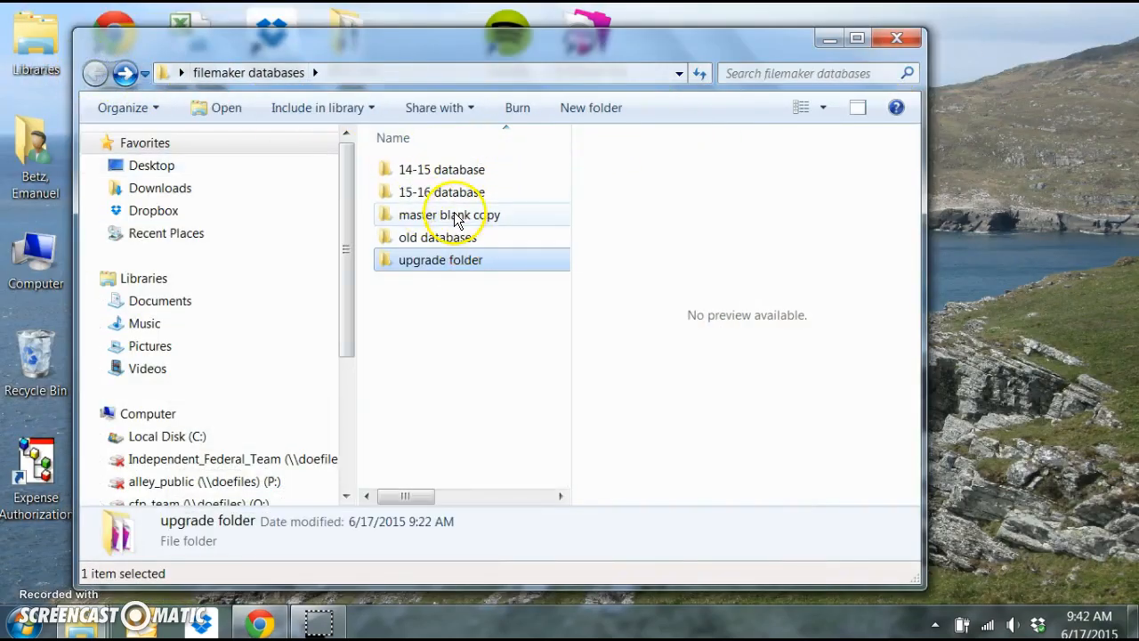
pyautogui.doubleClick(448, 214)
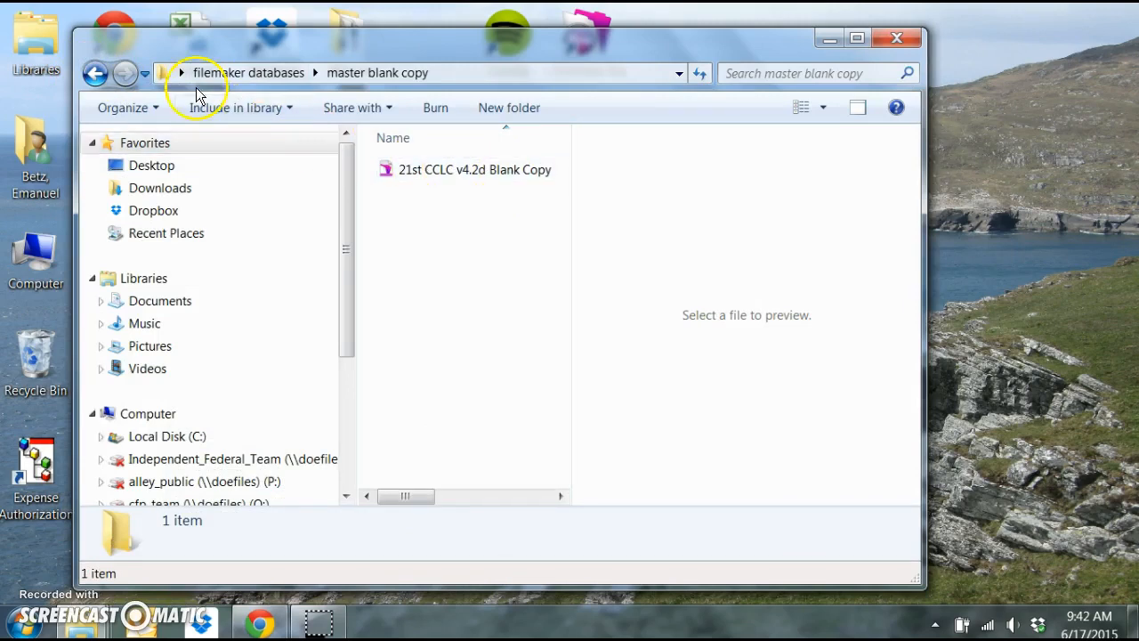
pyautogui.click(94, 73)
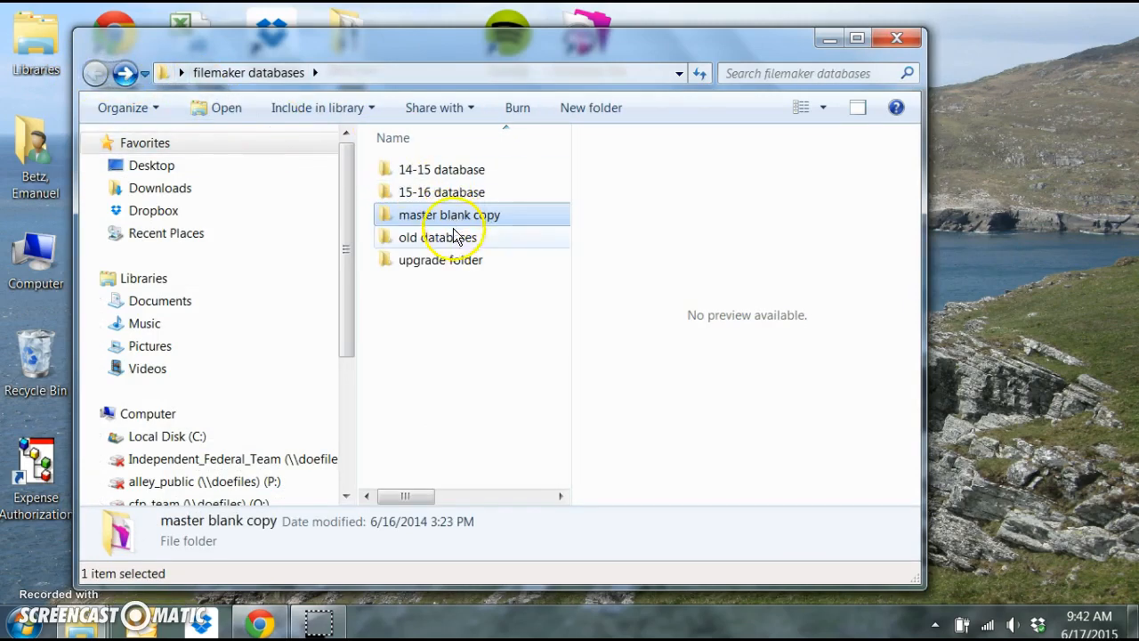
pyautogui.doubleClick(441, 260)
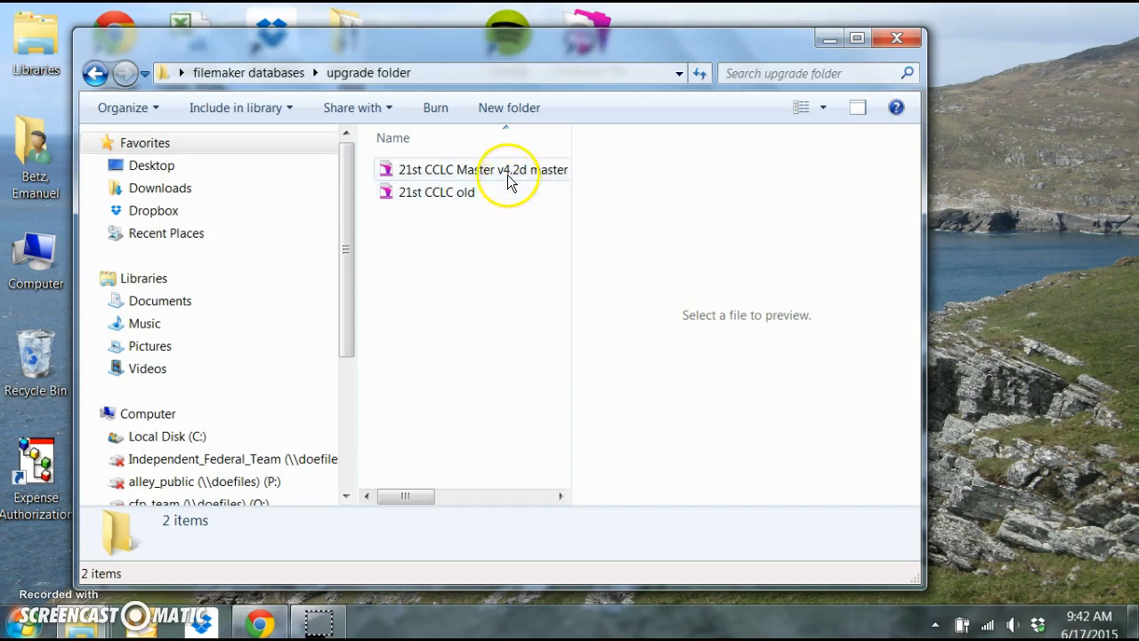
pyautogui.moveTo(508, 169)
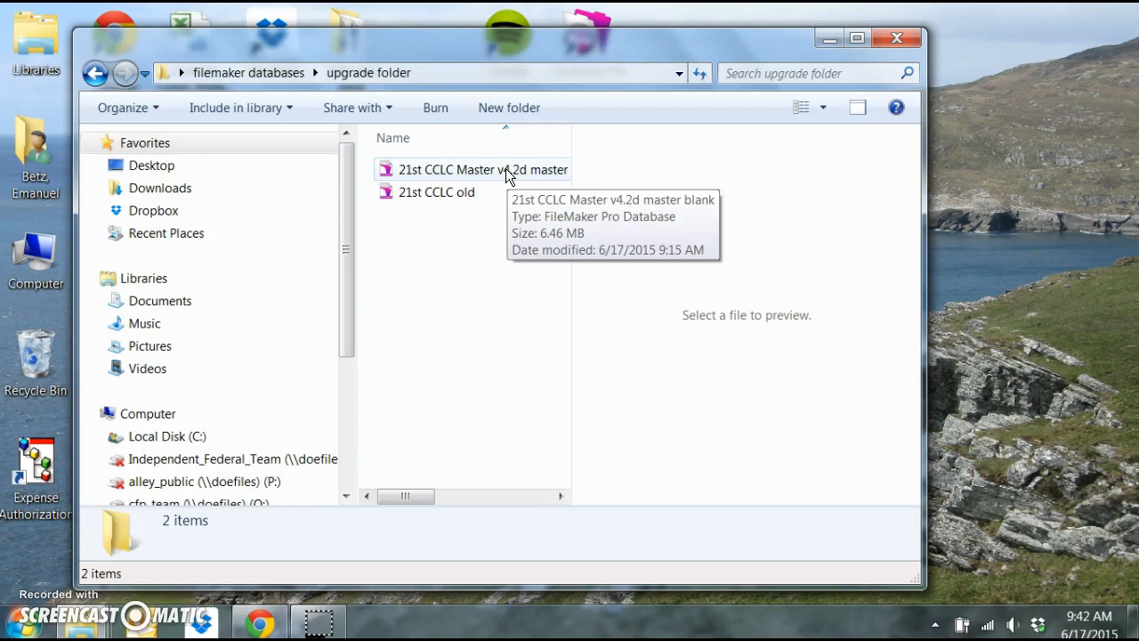
pyautogui.doubleClick(473, 169)
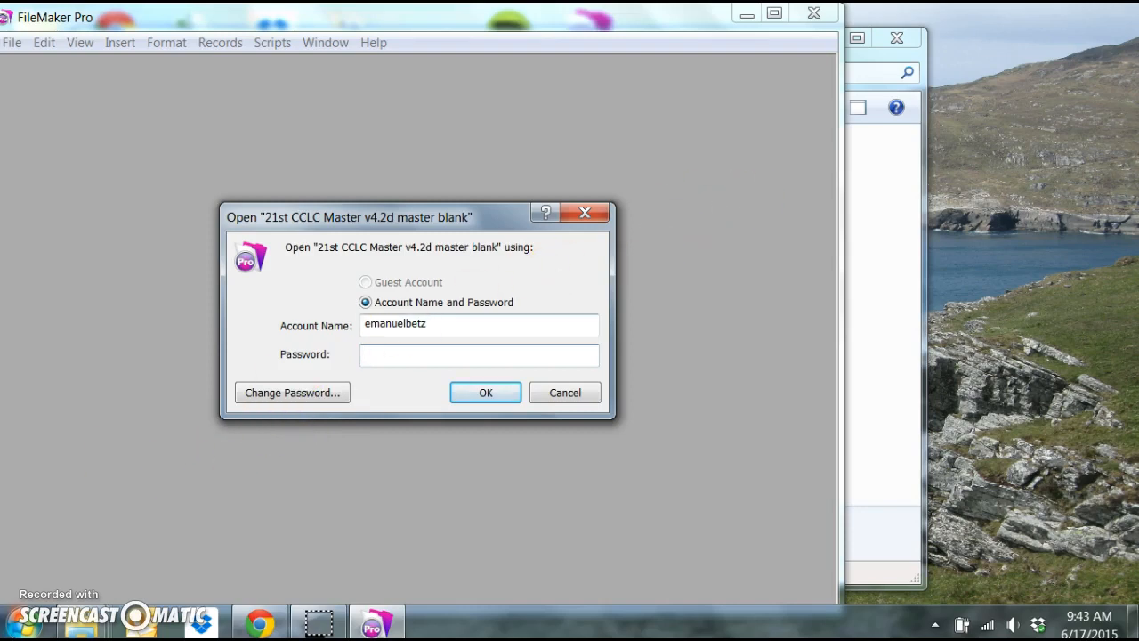
# - Log in as manager and bring up the Scripts menu for the upgrade script
pyautogui.click(484, 393)
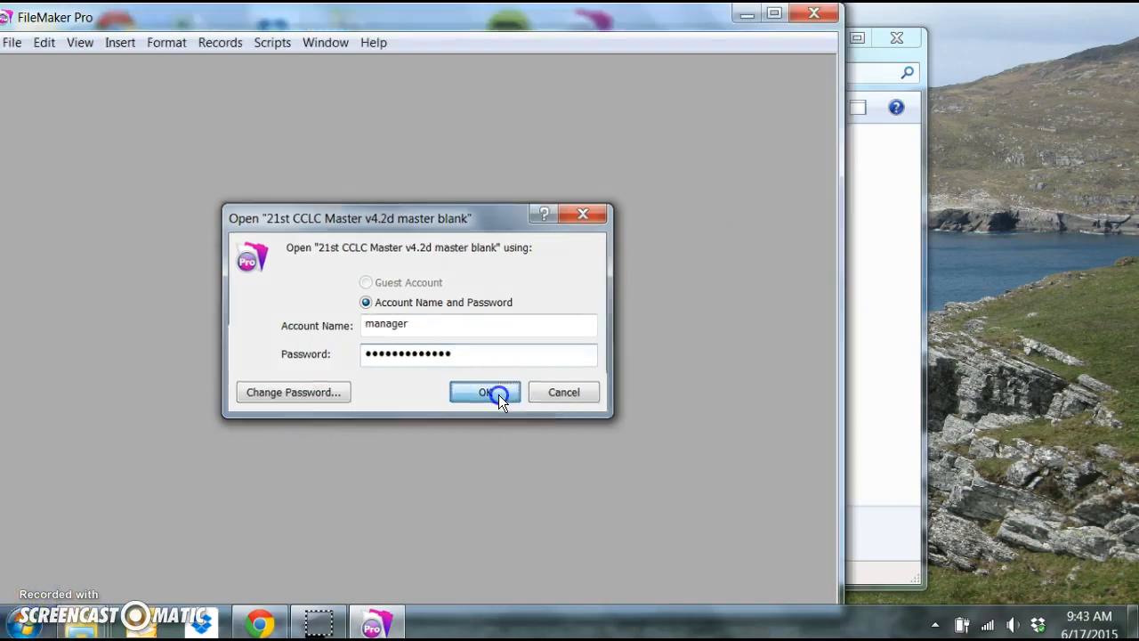
pyautogui.click(484, 393)
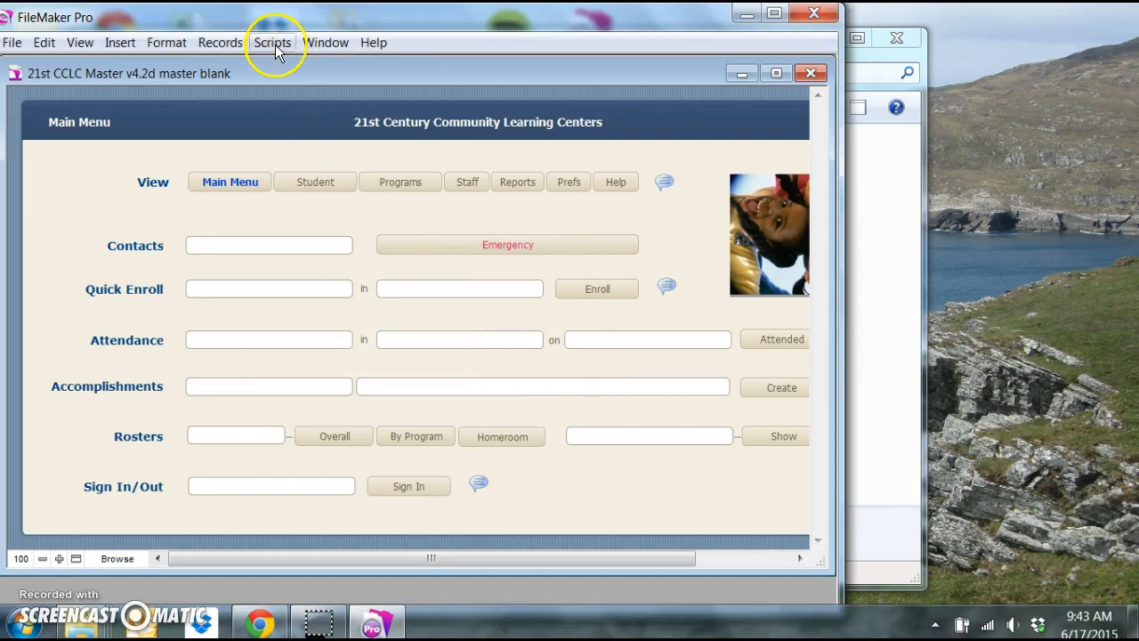
pyautogui.click(272, 43)
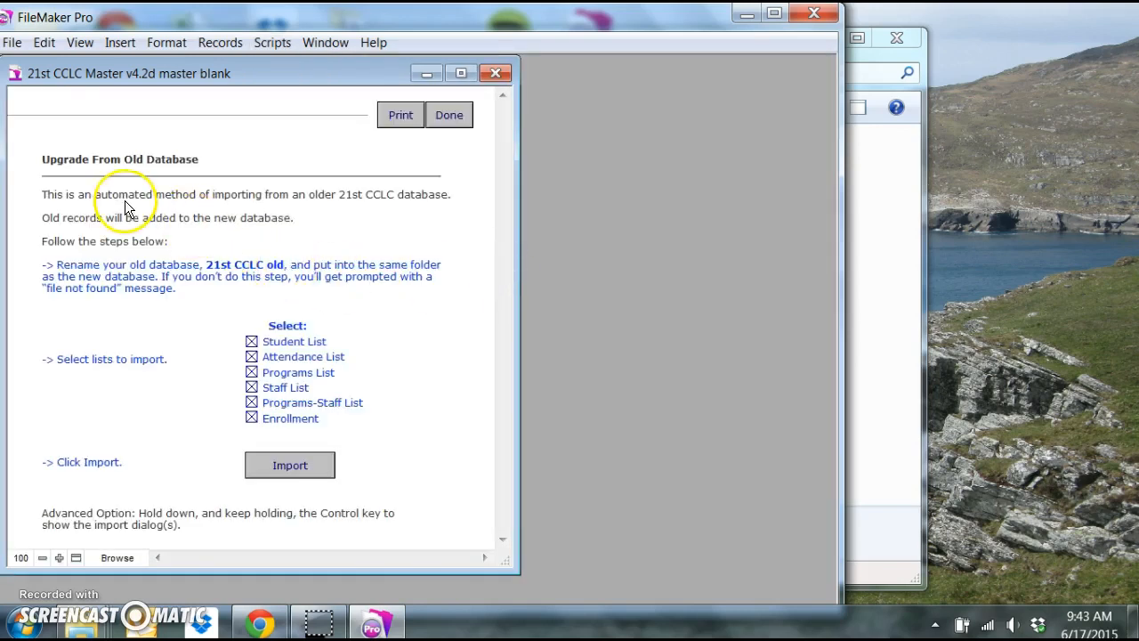
pyautogui.moveTo(67, 272)
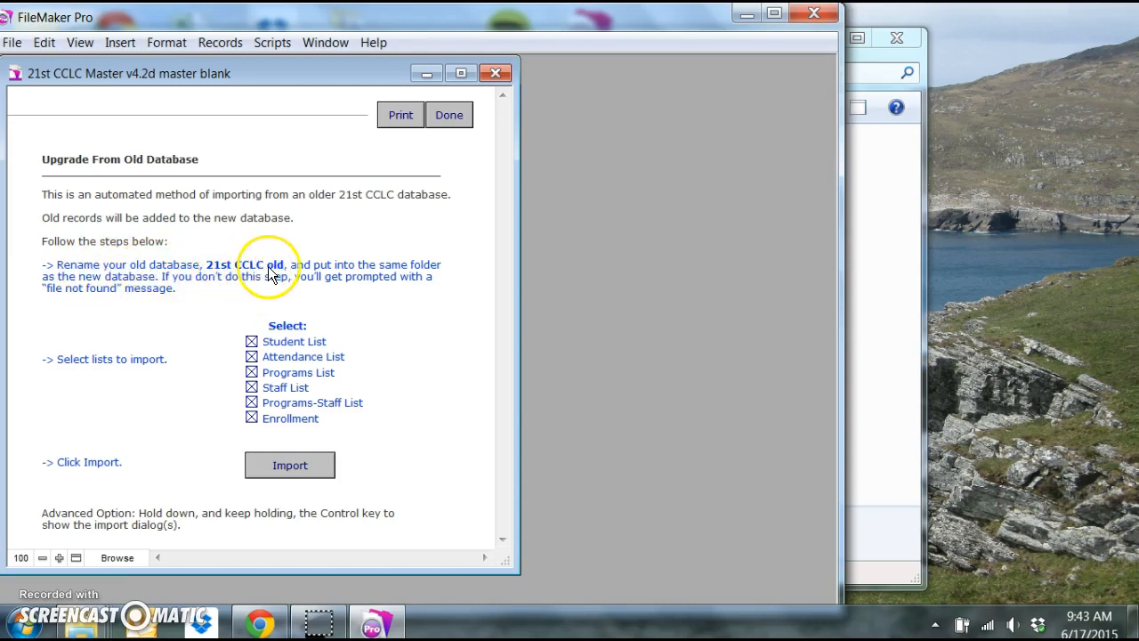
pyautogui.moveTo(342, 270)
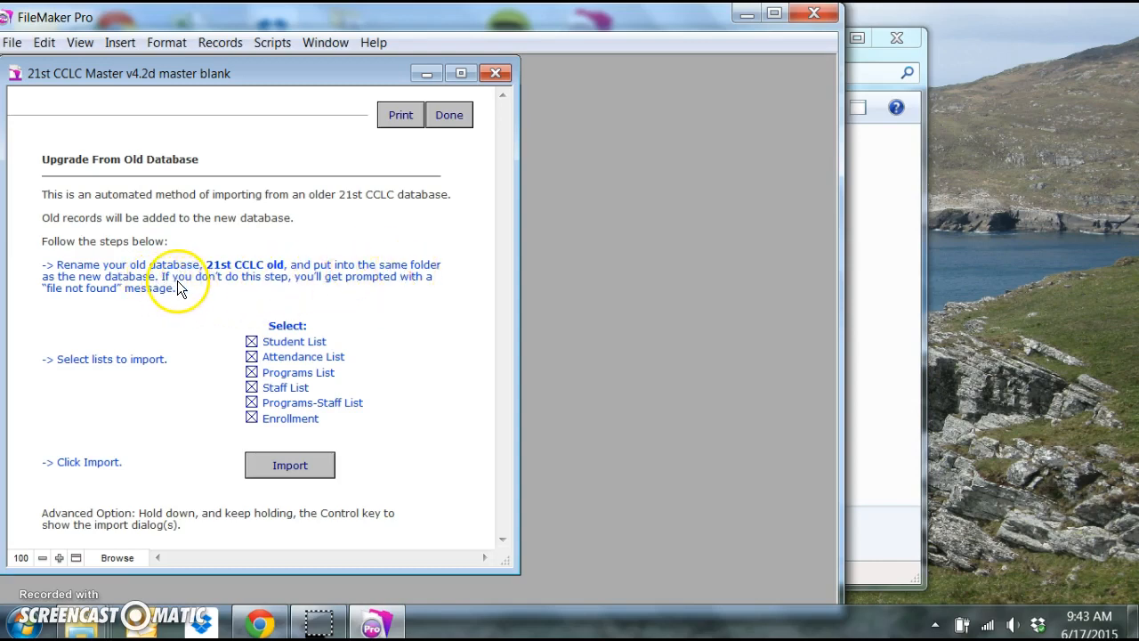
pyautogui.moveTo(187, 369)
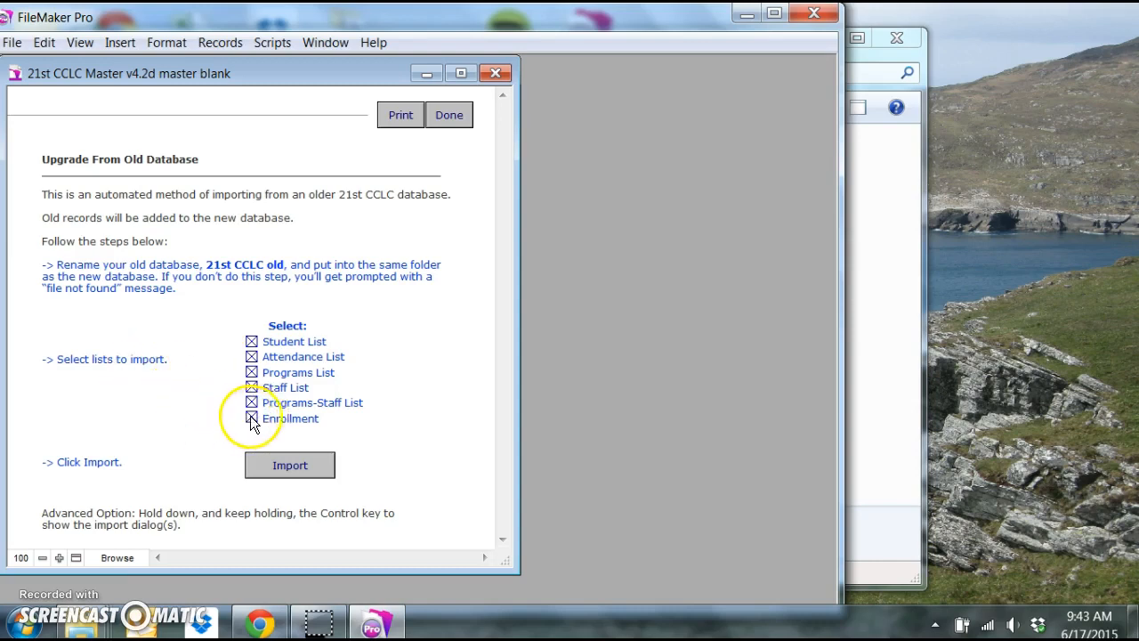
# - Uncheck unneeded lists, run the import from the old database and acknowledge the Done message
pyautogui.click(253, 356)
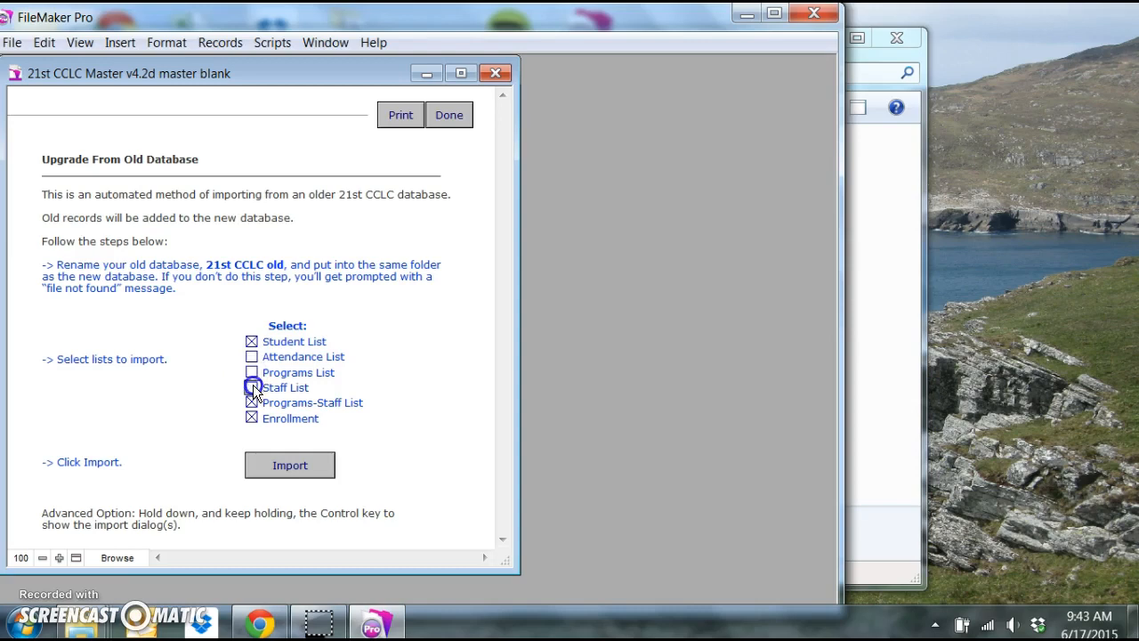
pyautogui.click(253, 388)
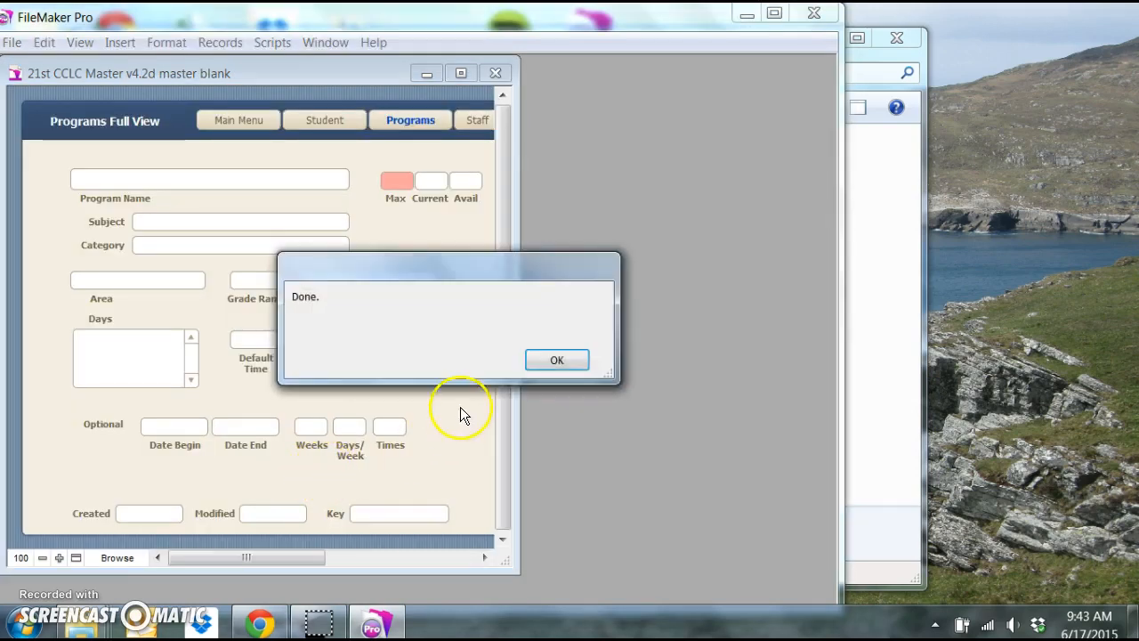
pyautogui.click(555, 360)
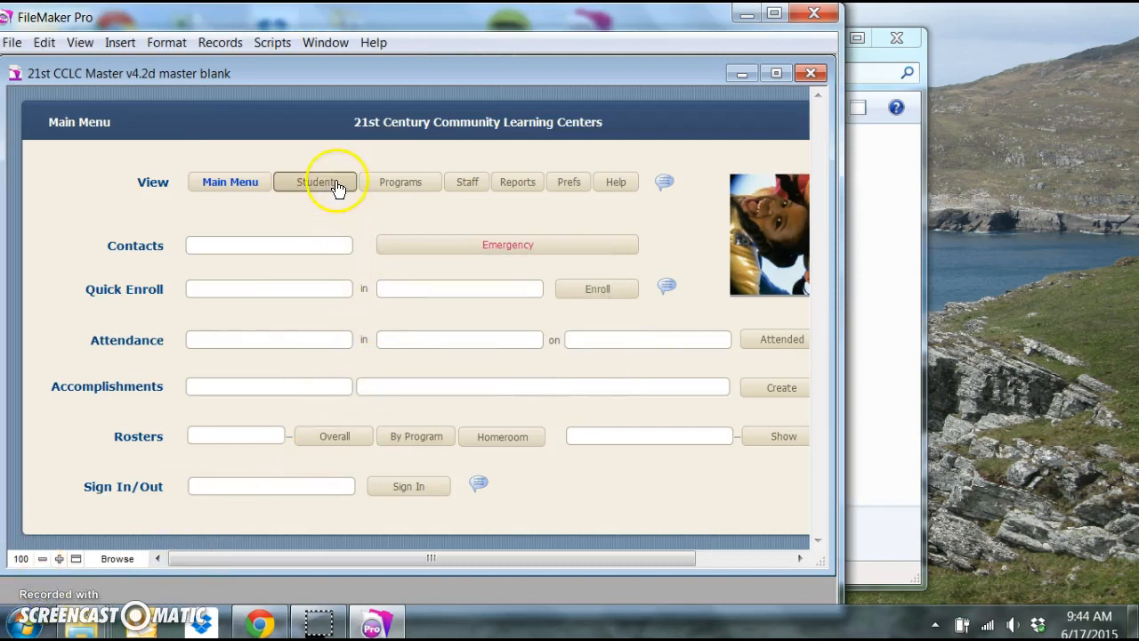
# - Show the Student List View with the 99 imported student records
pyautogui.click(317, 182)
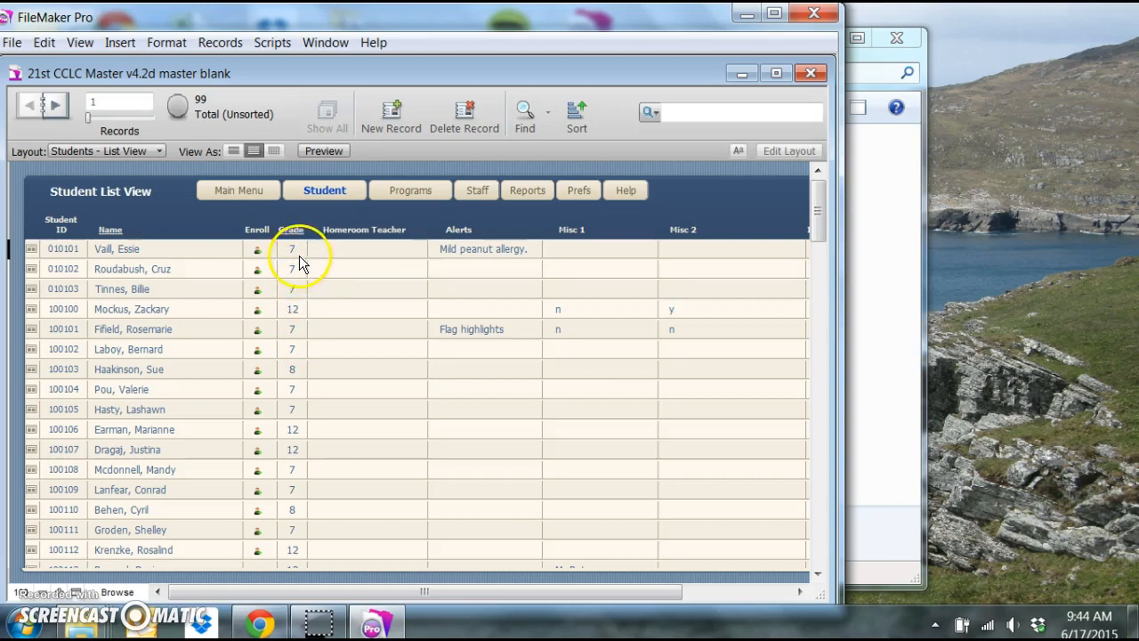
pyautogui.moveTo(294, 310)
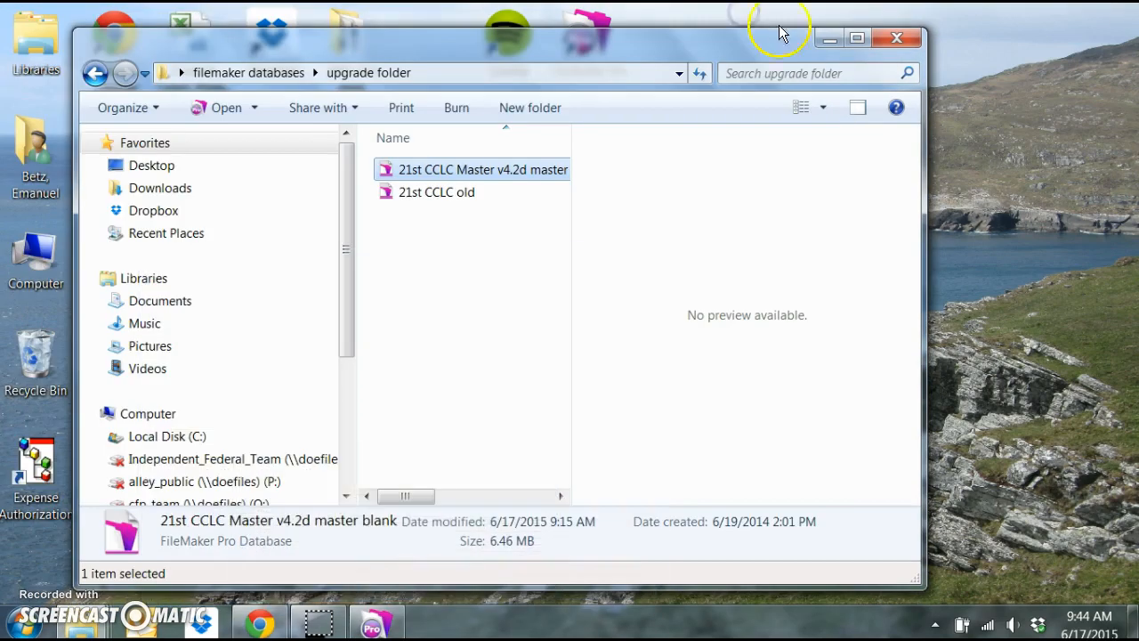
pyautogui.moveTo(97, 73)
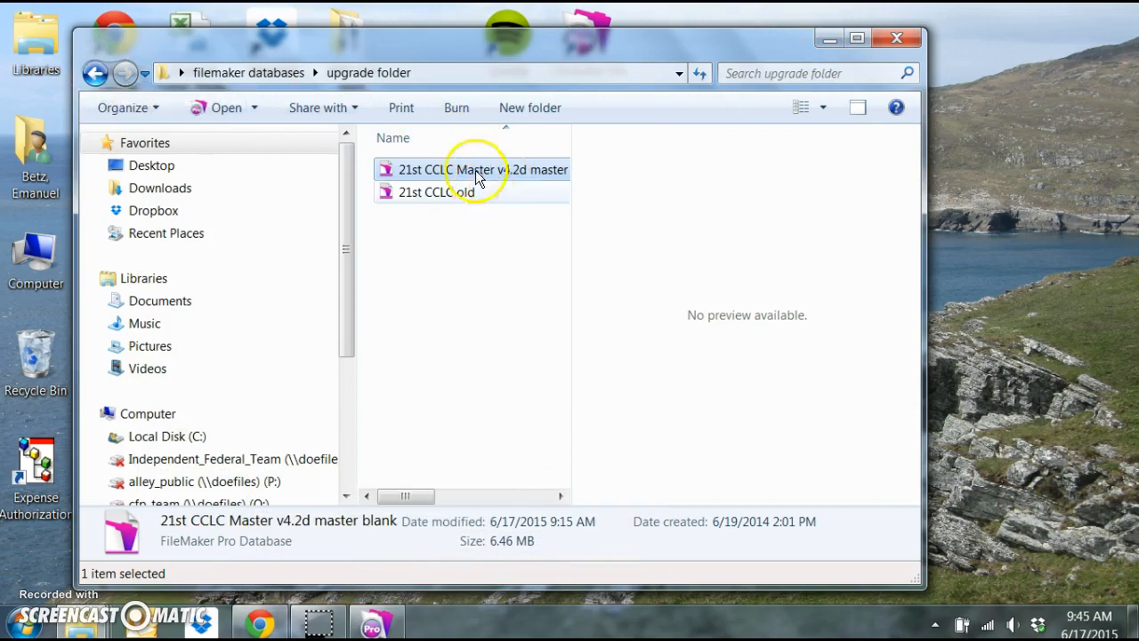
# - Close the blank master database and rename its file in upgrade folder to 1516 master
pyautogui.click(480, 169)
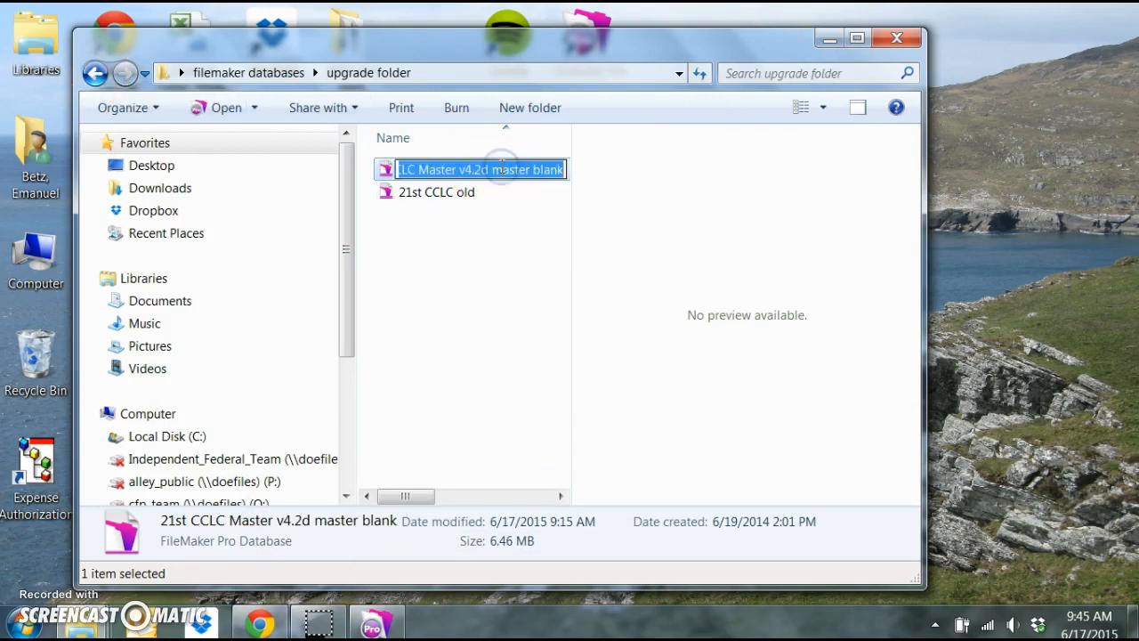
pyautogui.doubleClick(481, 169)
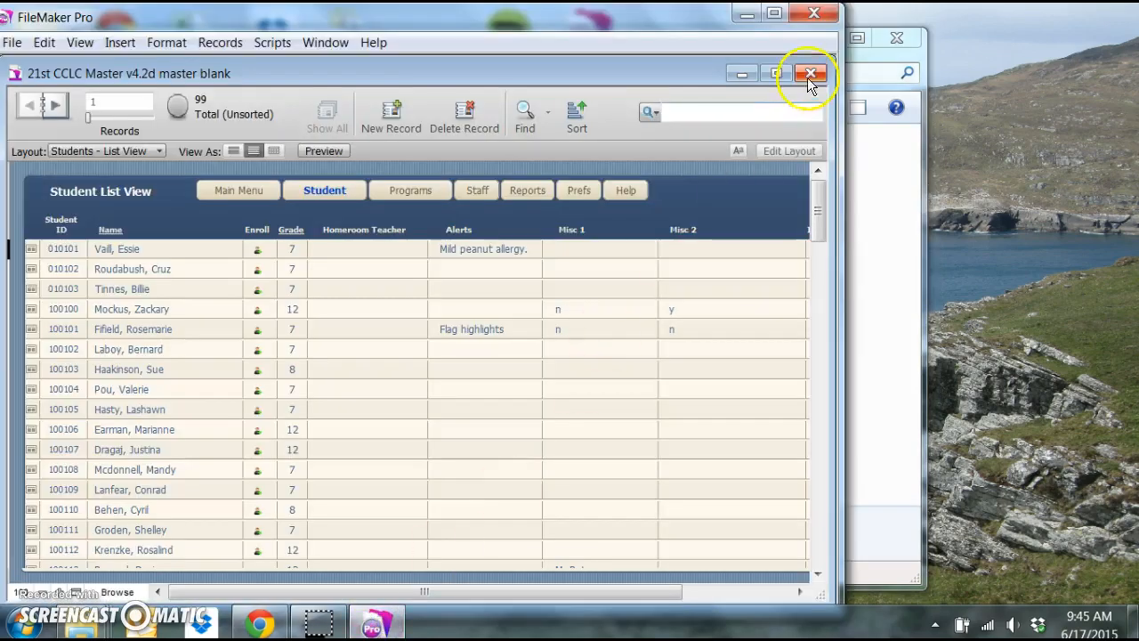
pyautogui.click(810, 73)
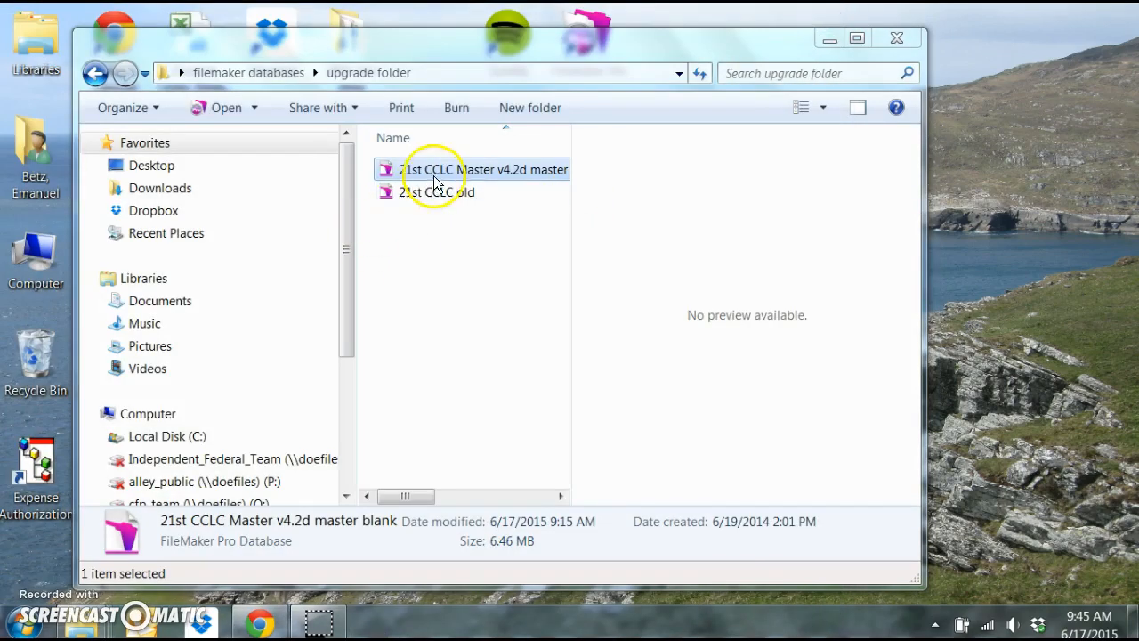
pyautogui.rightClick(436, 169)
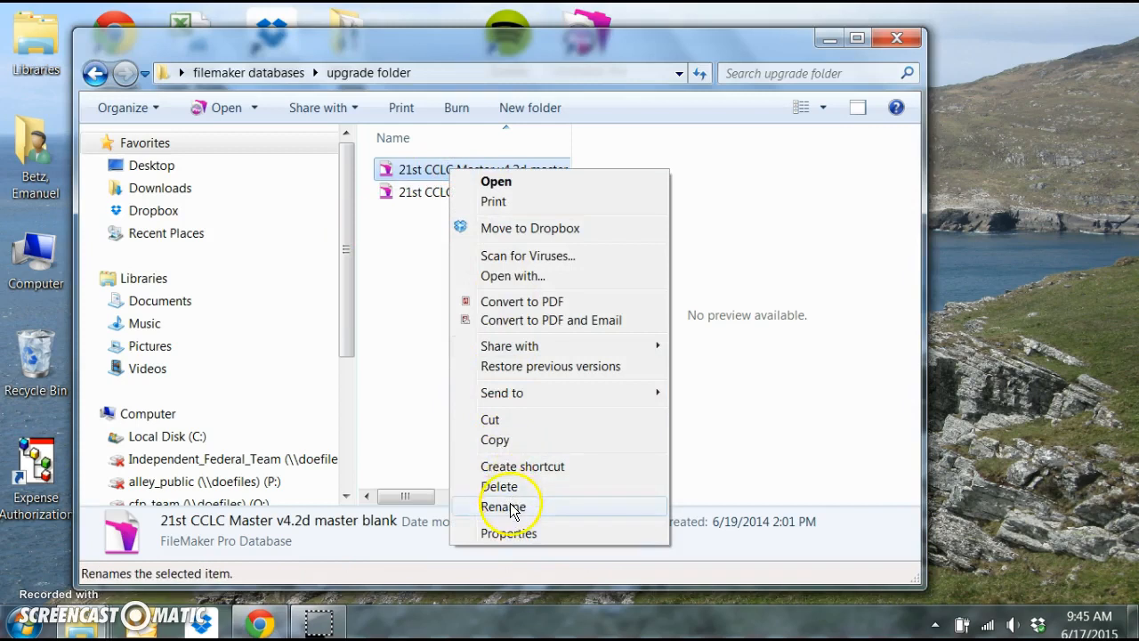
pyautogui.click(504, 506)
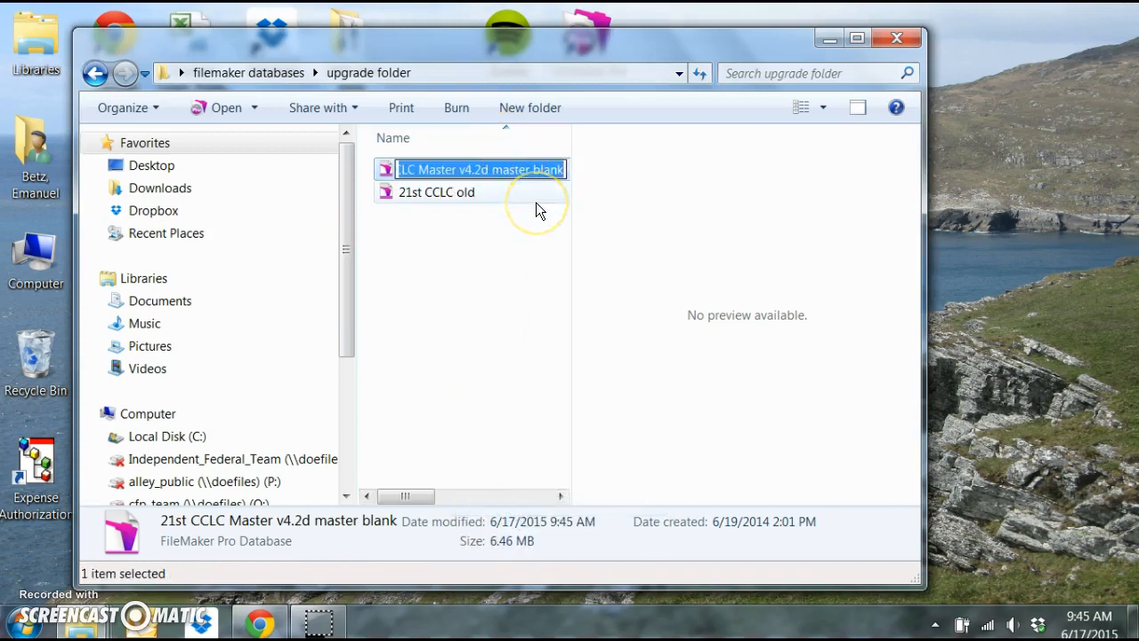
pyautogui.write('1516 master')
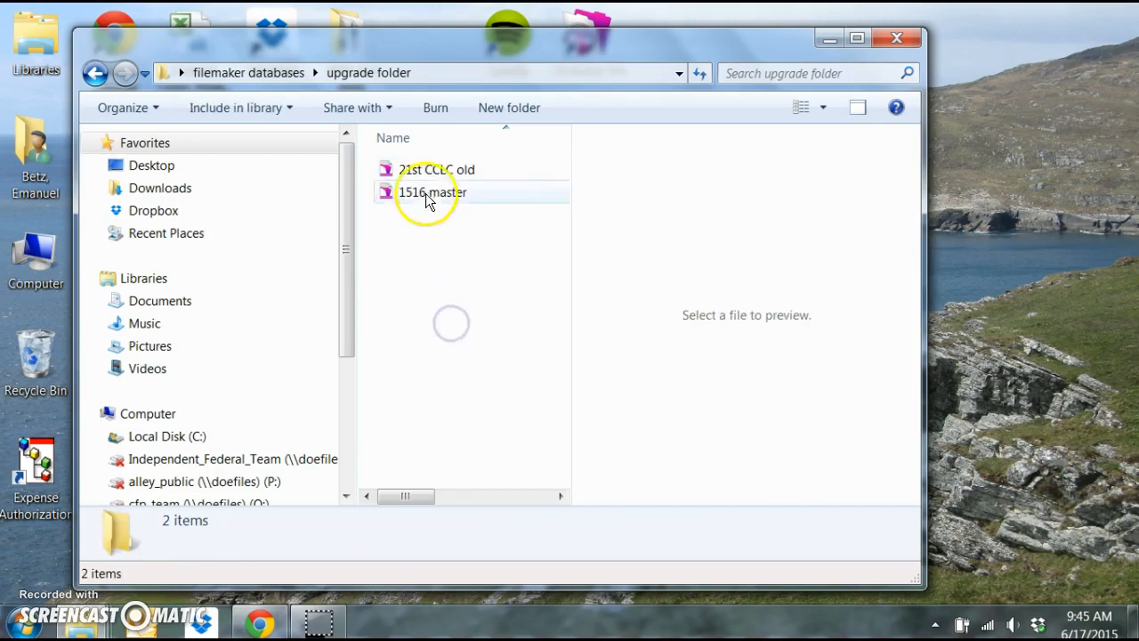
# - Open 21st CCLC old, logging in as manager after one failed password attempt, and go to the File menu
pyautogui.doubleClick(431, 192)
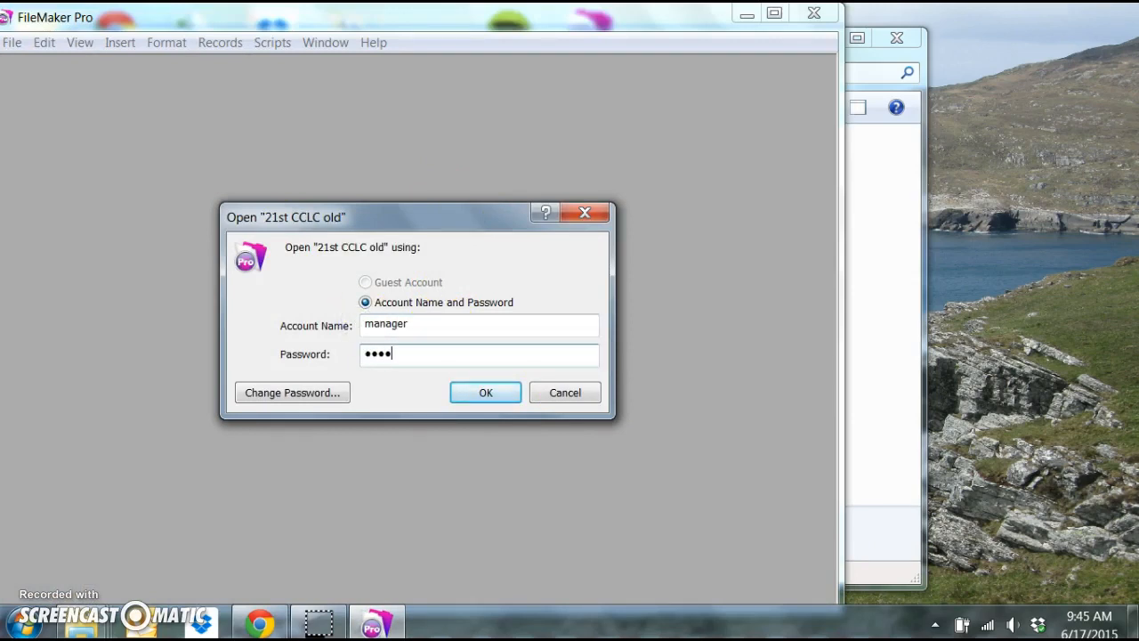
pyautogui.write('••••••')
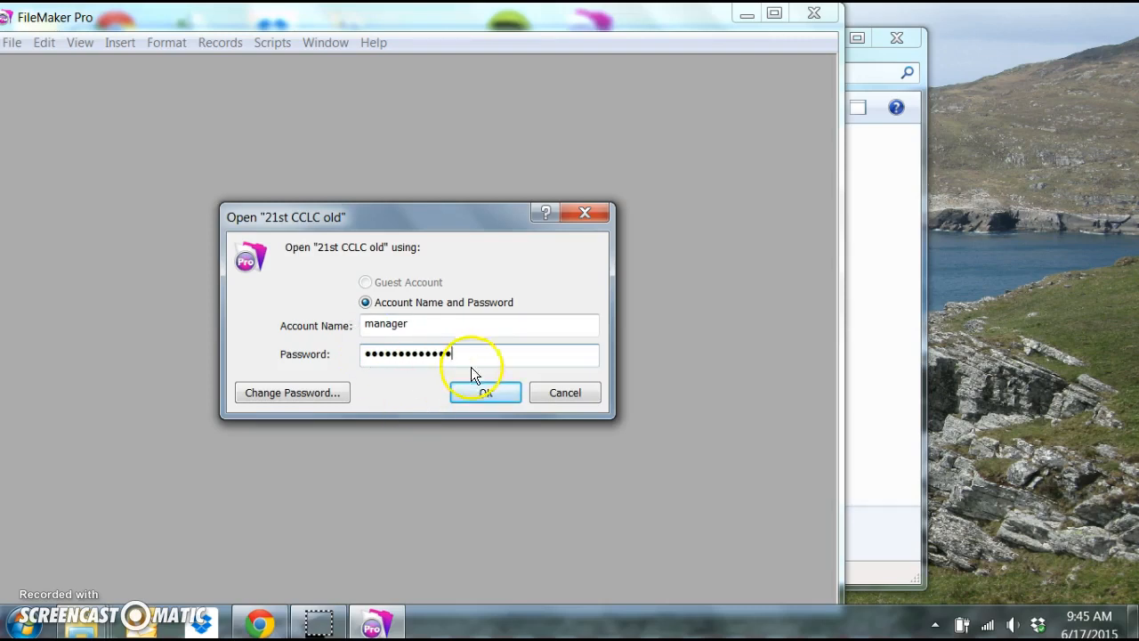
pyautogui.click(484, 393)
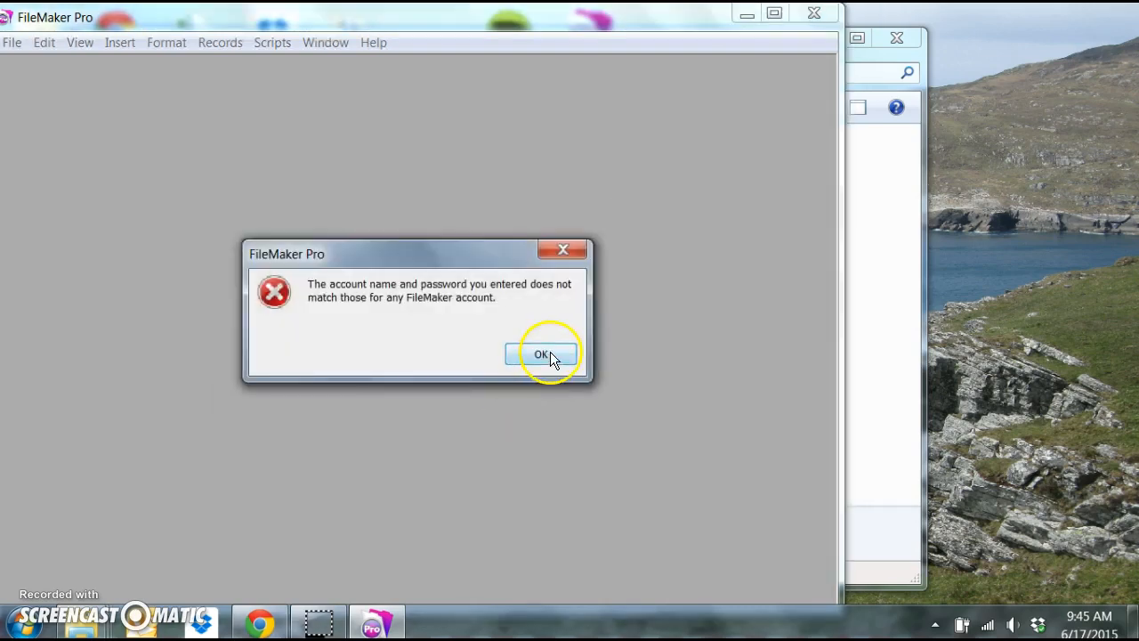
pyautogui.click(542, 354)
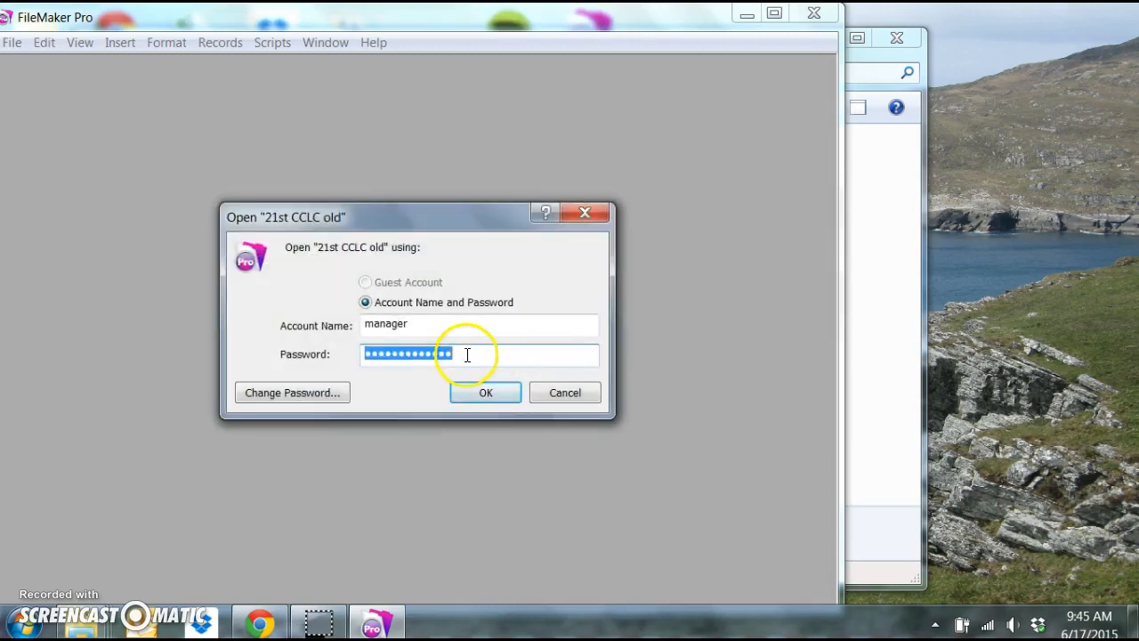
pyautogui.click(484, 393)
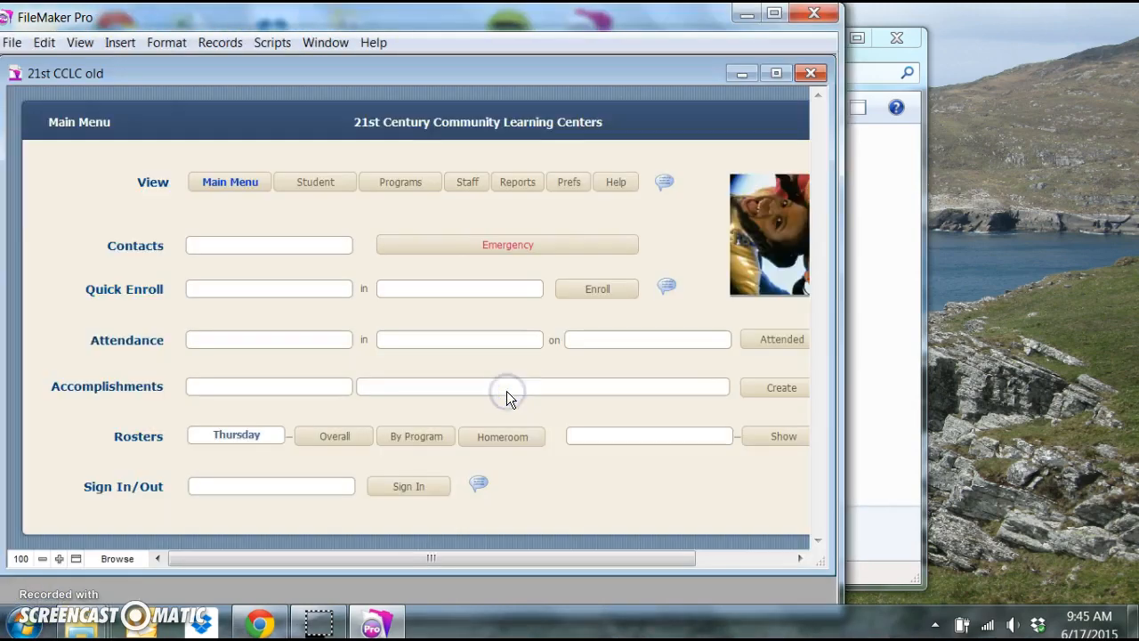
pyautogui.click(12, 42)
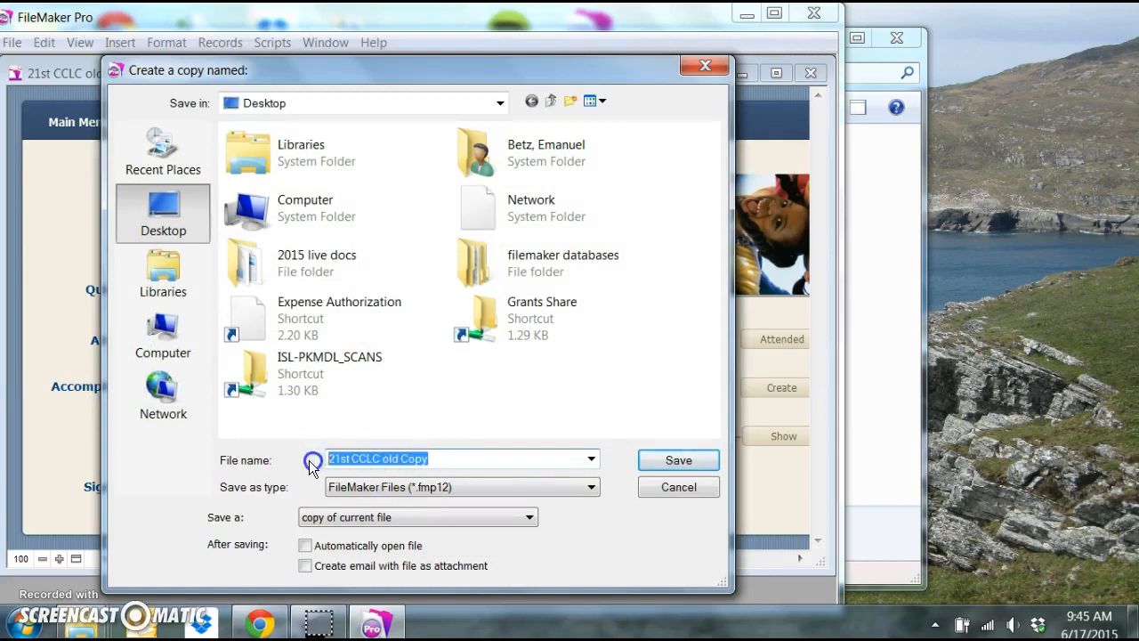
# - Save a copy named 1516 master into filemaker databases > 15-16 database
pyautogui.write('1516 ma')
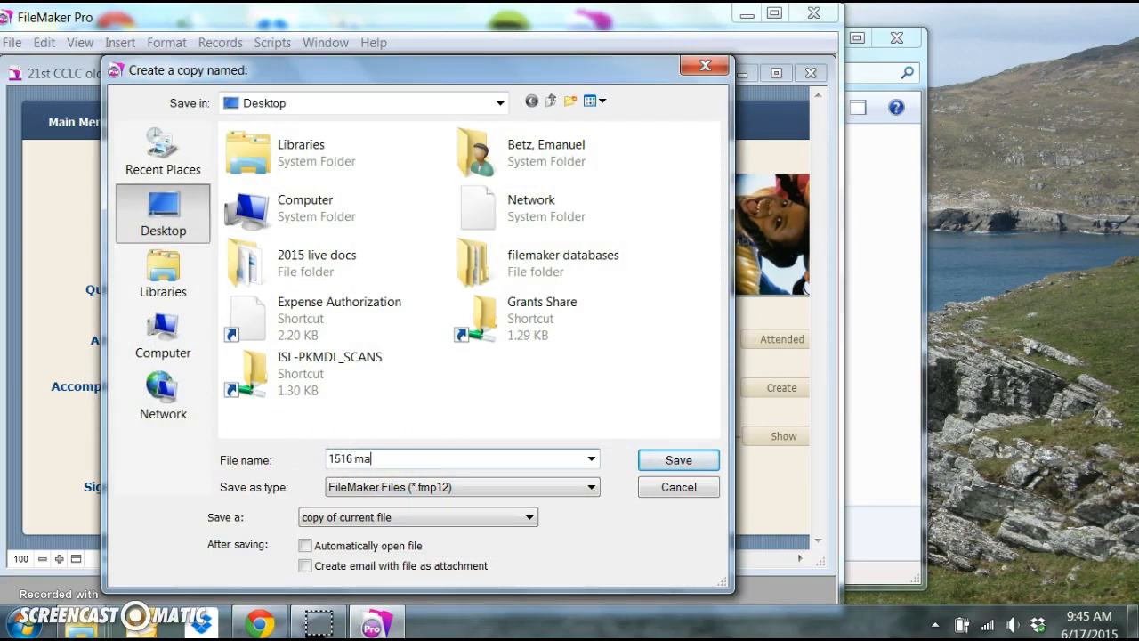
pyautogui.write('ster')
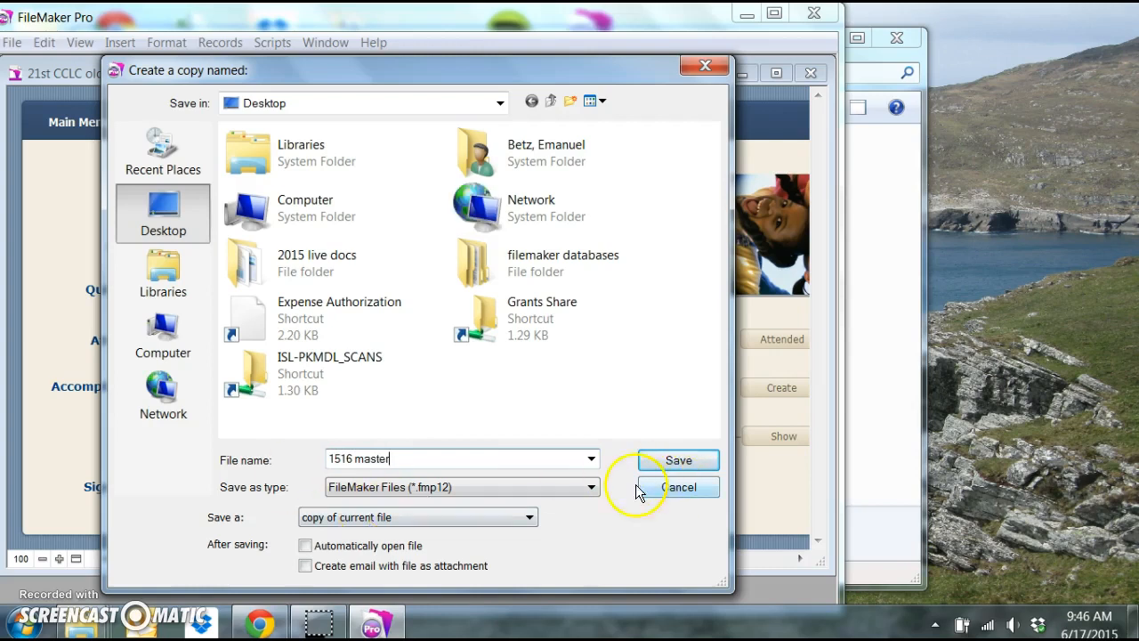
pyautogui.doubleClick(473, 263)
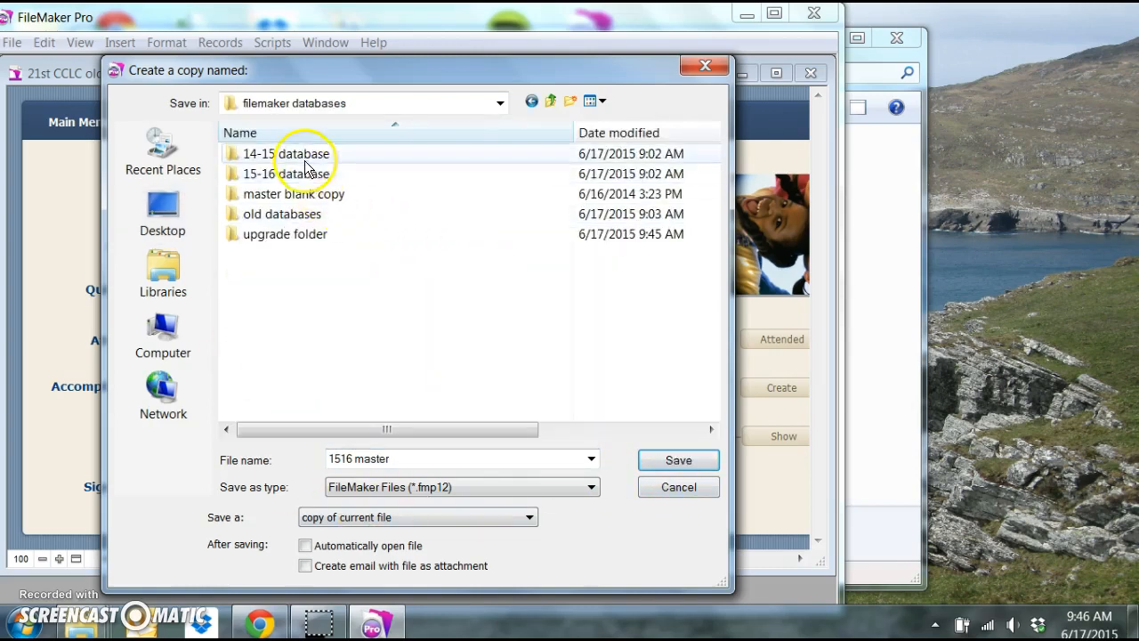
pyautogui.doubleClick(293, 172)
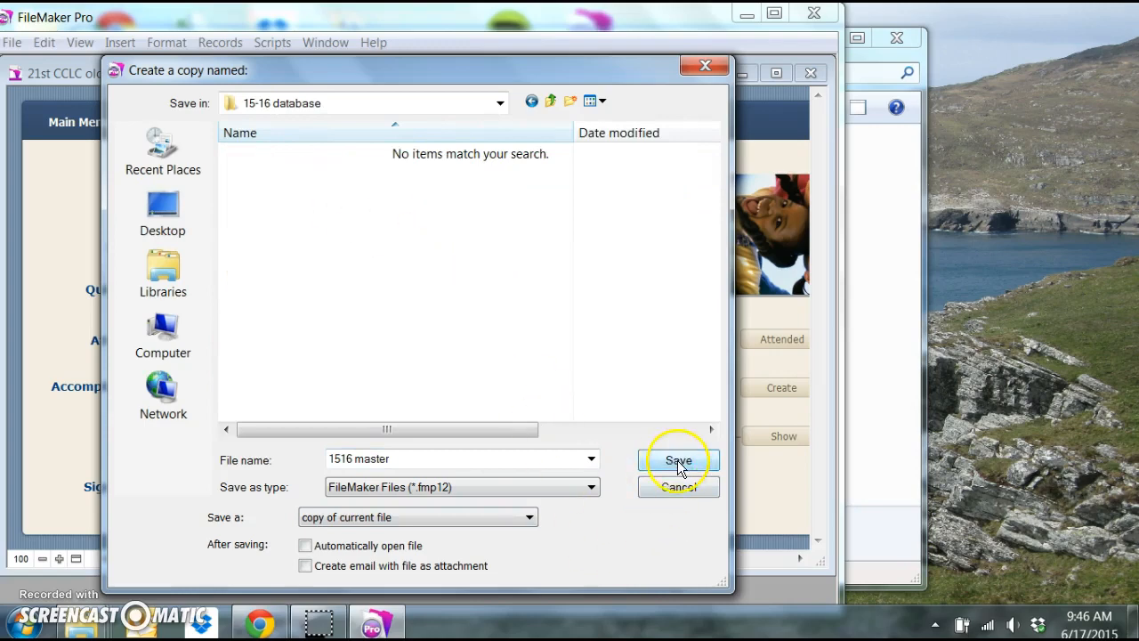
pyautogui.click(678, 459)
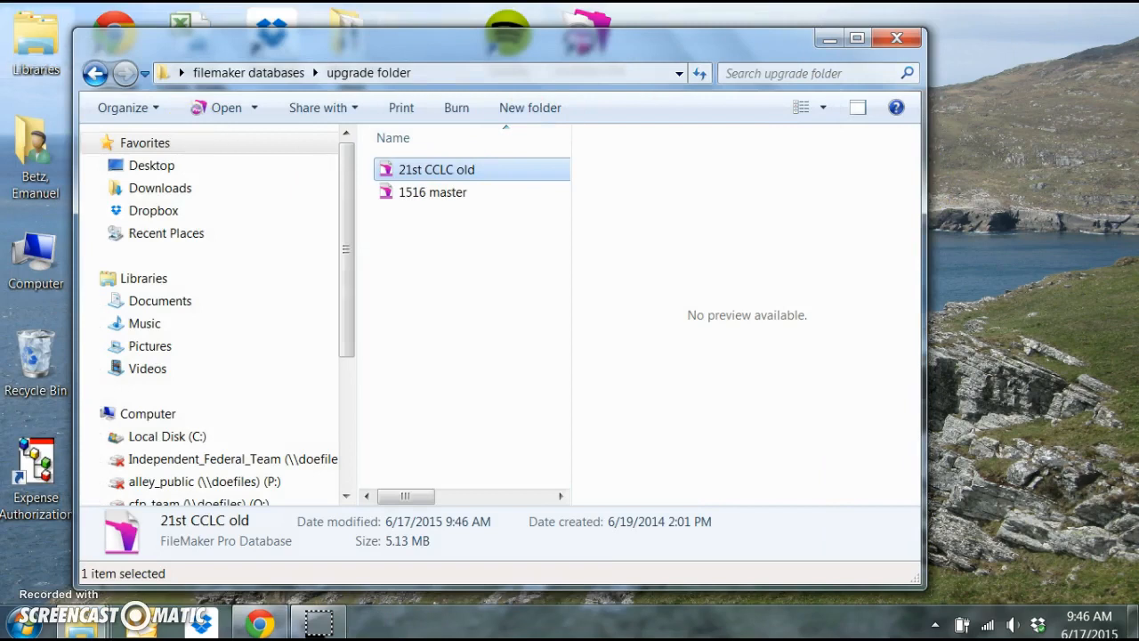
# - Reopen the upgrade folder and send 1516 master to the Recycle Bin
pyautogui.click(124, 73)
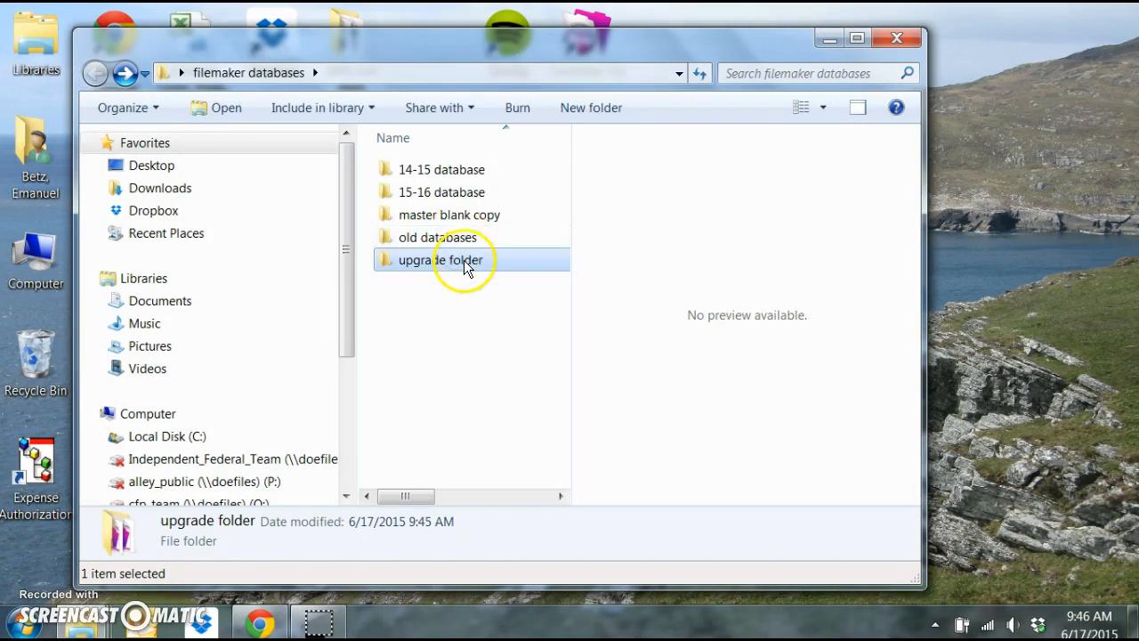
pyautogui.doubleClick(442, 260)
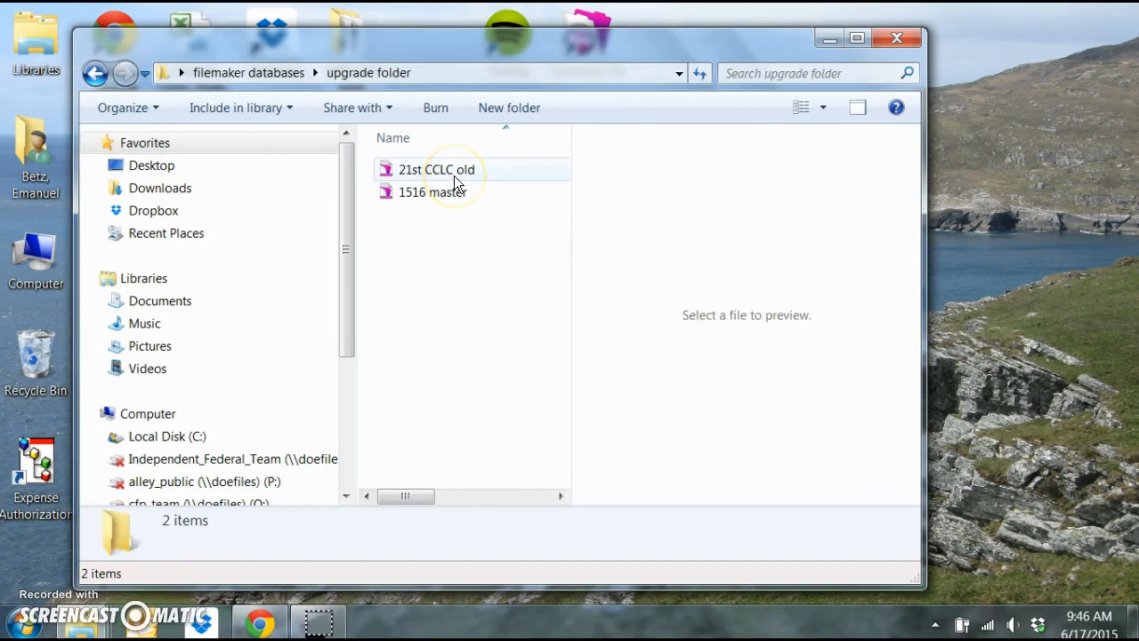
pyautogui.click(434, 192)
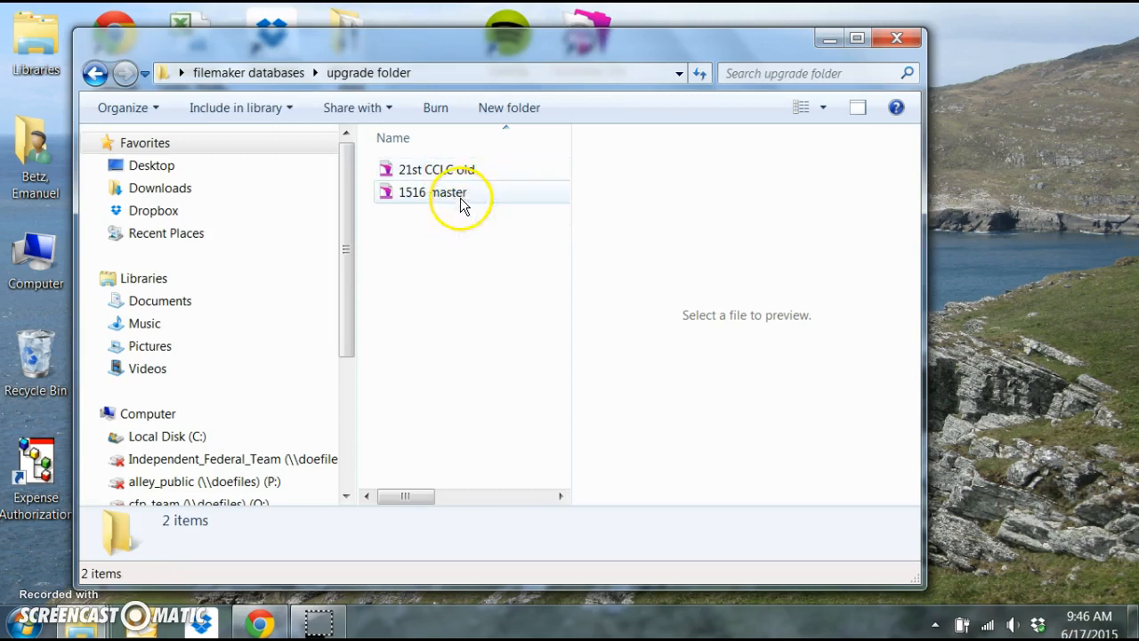
pyautogui.press('Delete')
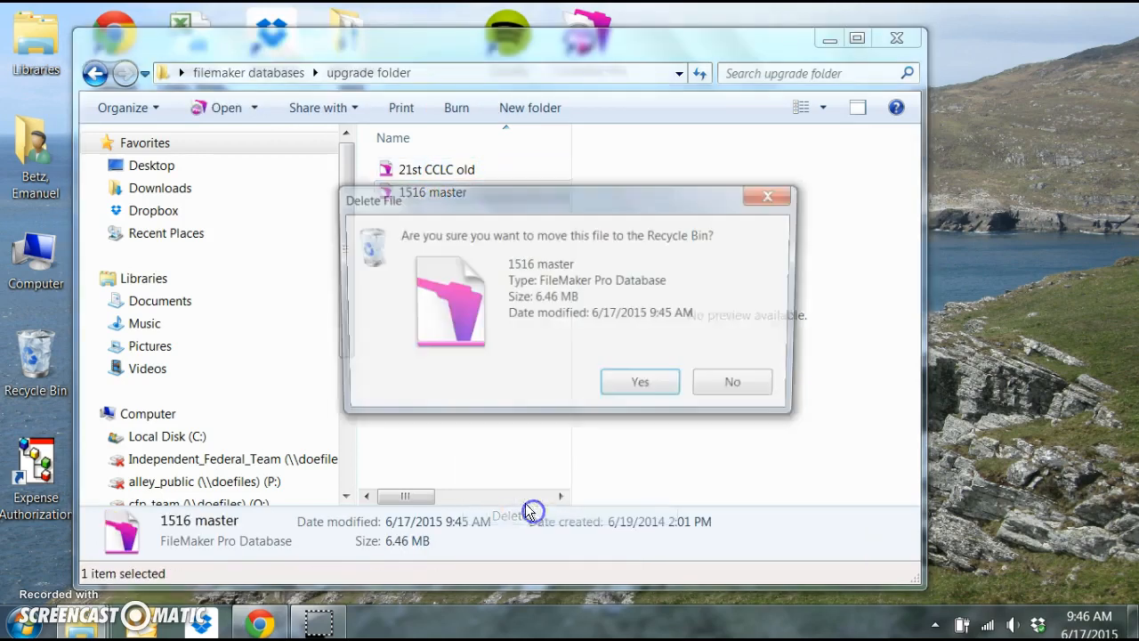
pyautogui.click(639, 381)
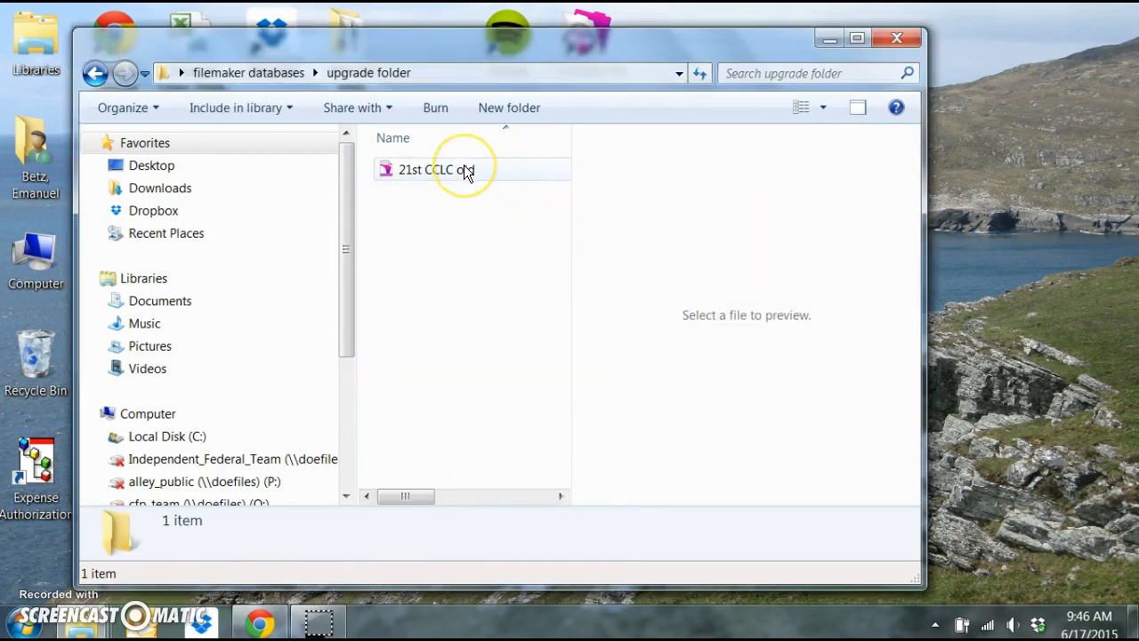
pyautogui.moveTo(436, 170)
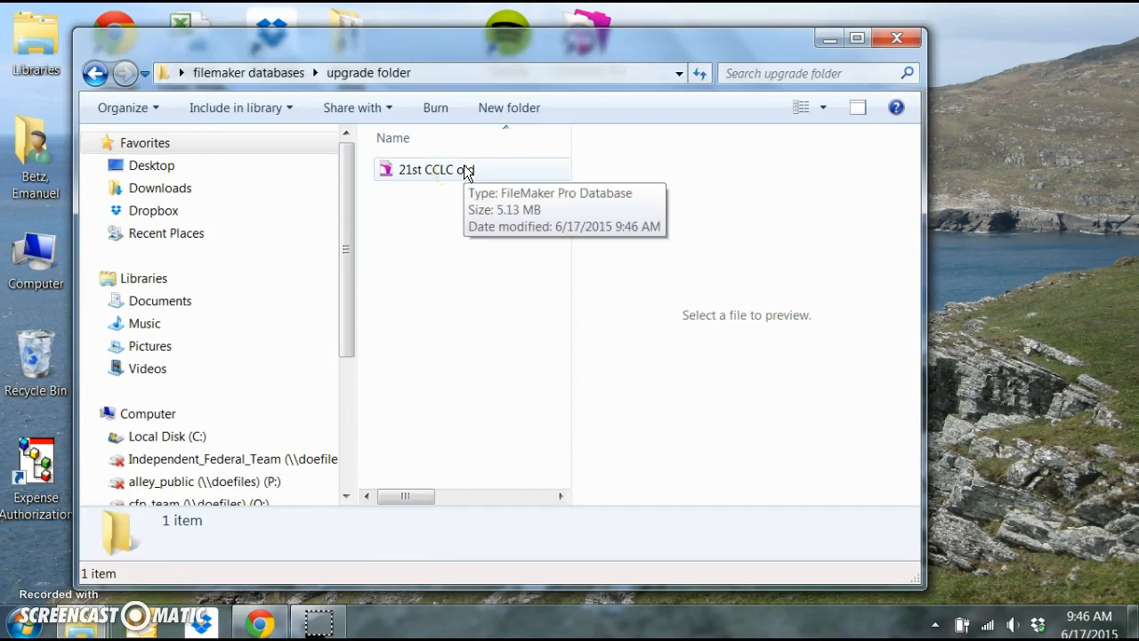
# - Delete 21st CCLC old as well, leaving upgrade folder empty, and go back to filemaker databases
pyautogui.click(436, 169)
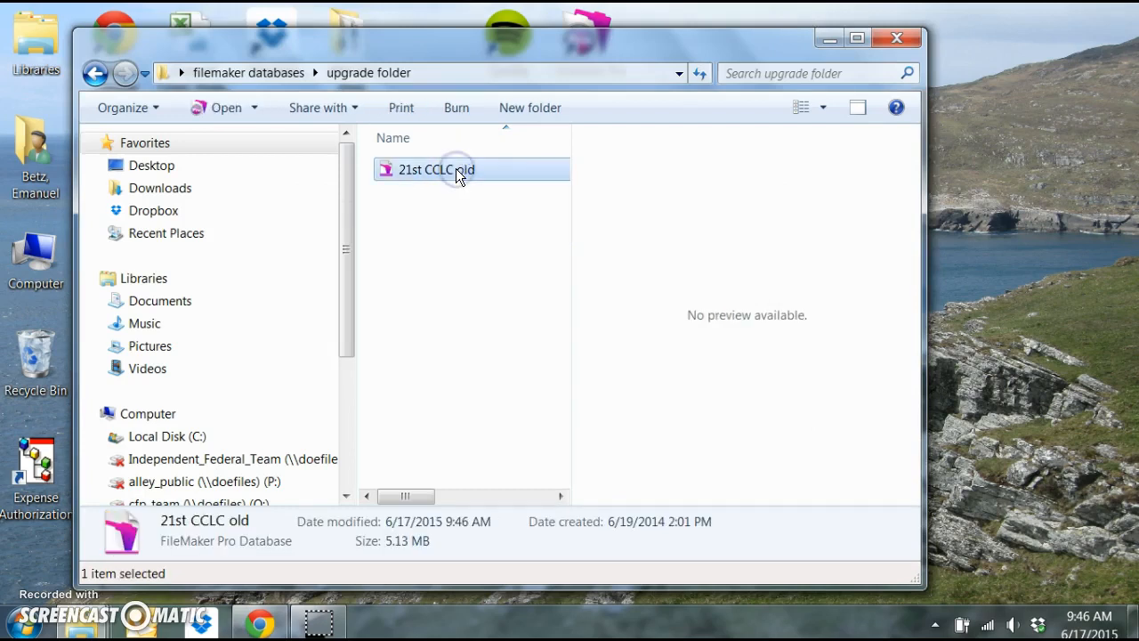
pyautogui.rightClick(437, 169)
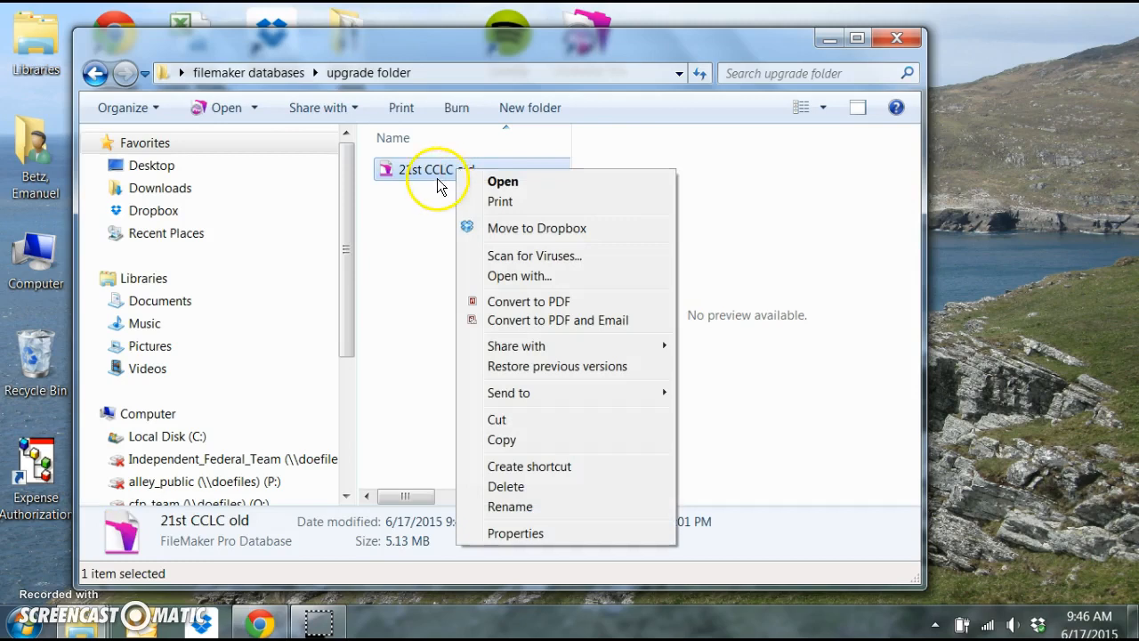
pyautogui.moveTo(506, 486)
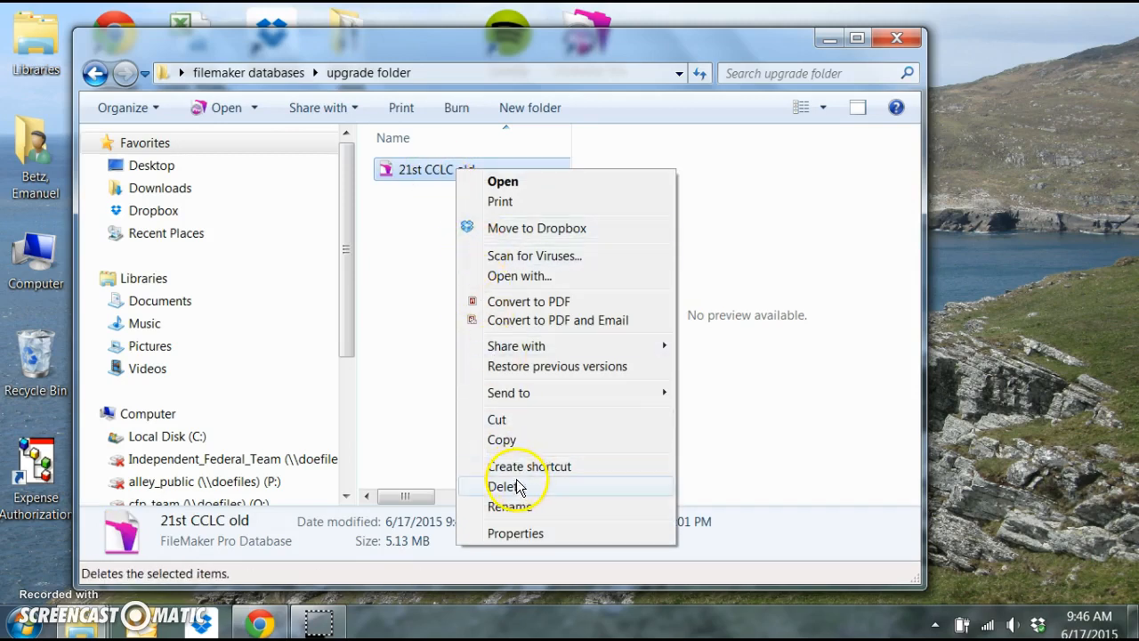
pyautogui.click(507, 486)
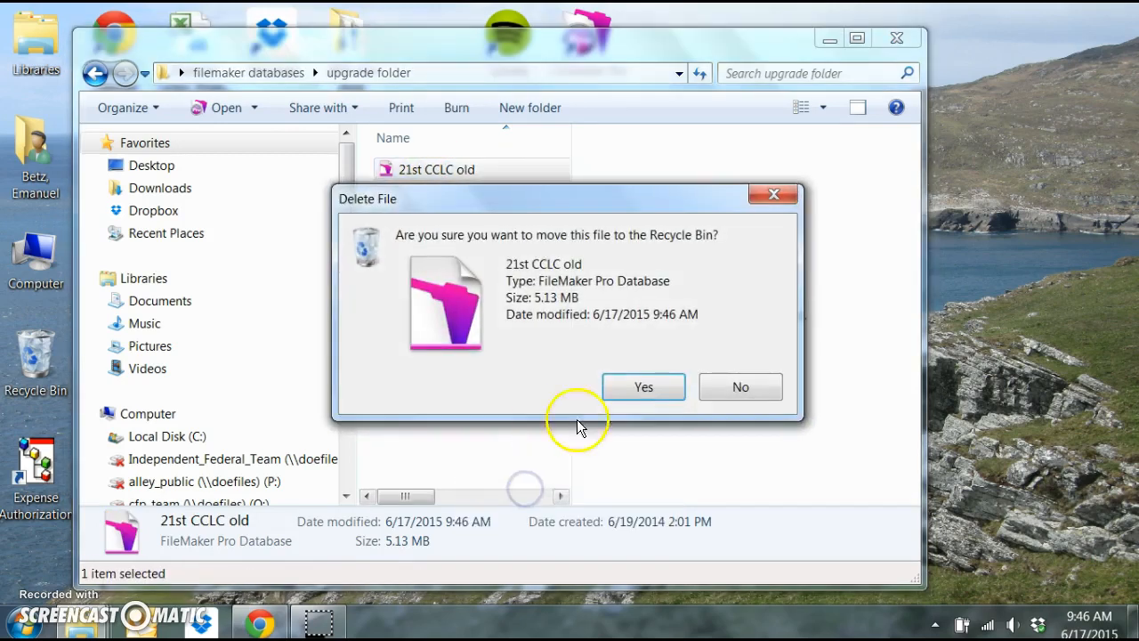
pyautogui.click(643, 386)
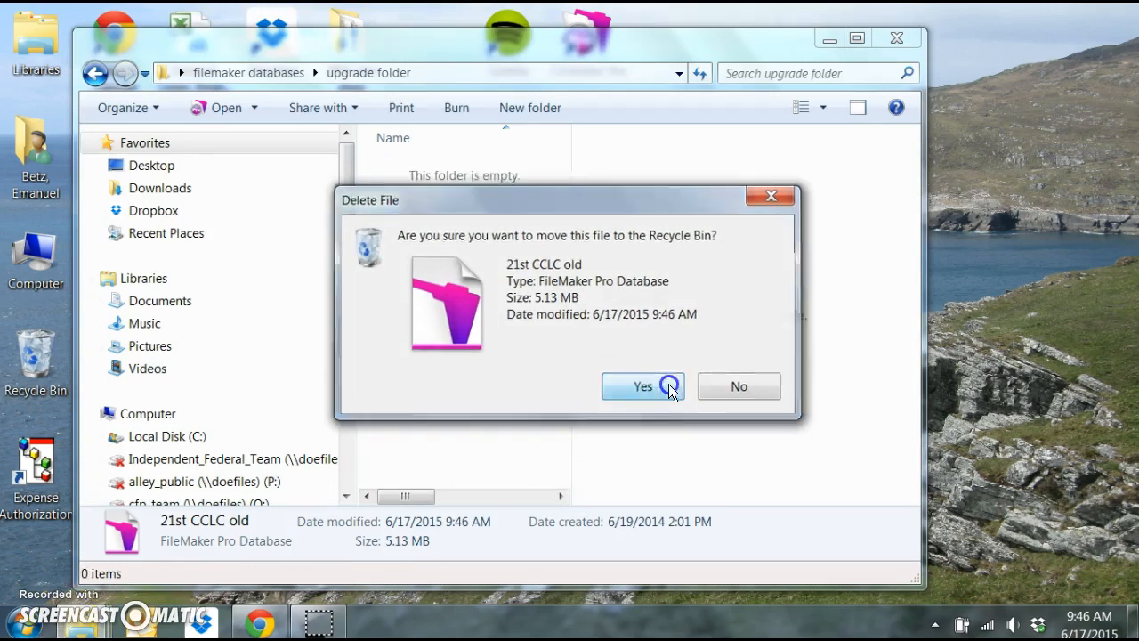
pyautogui.click(643, 386)
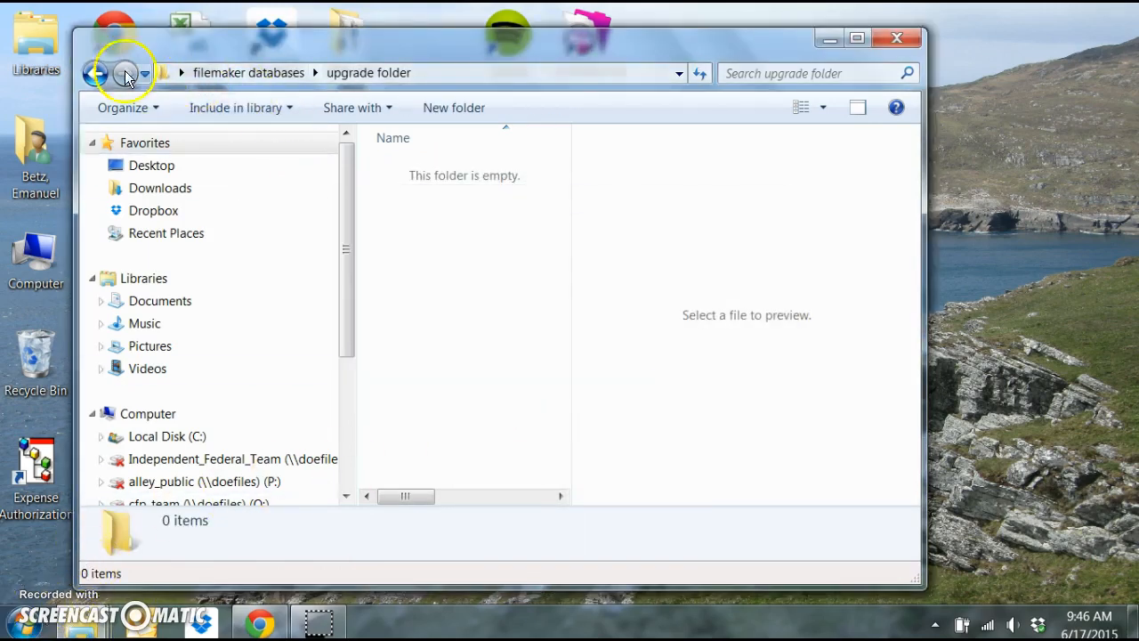
pyautogui.click(96, 73)
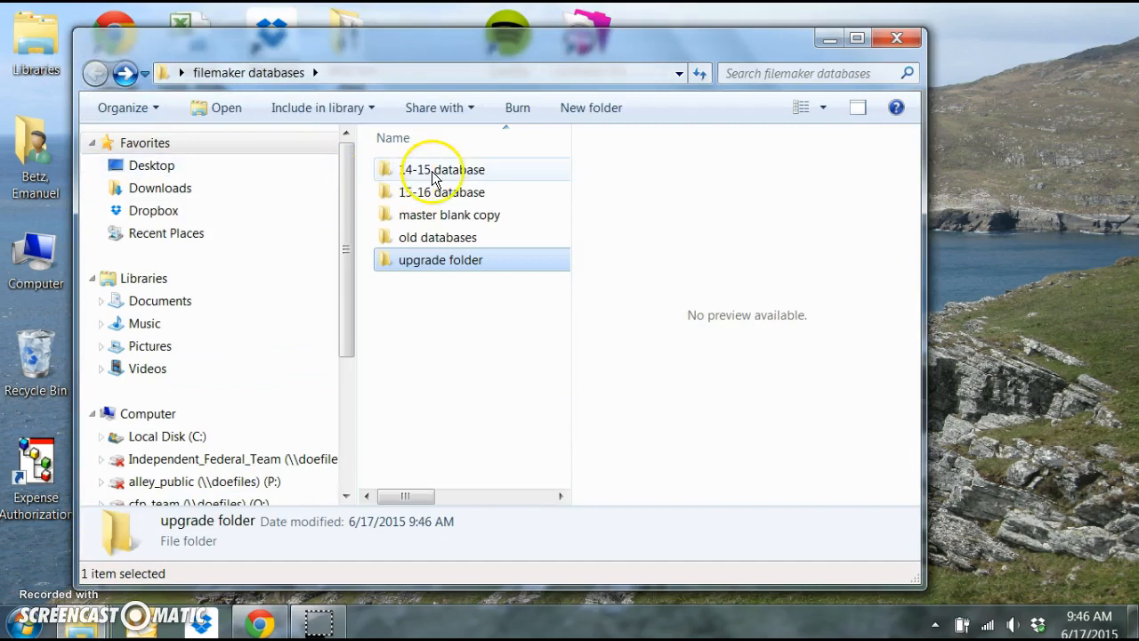